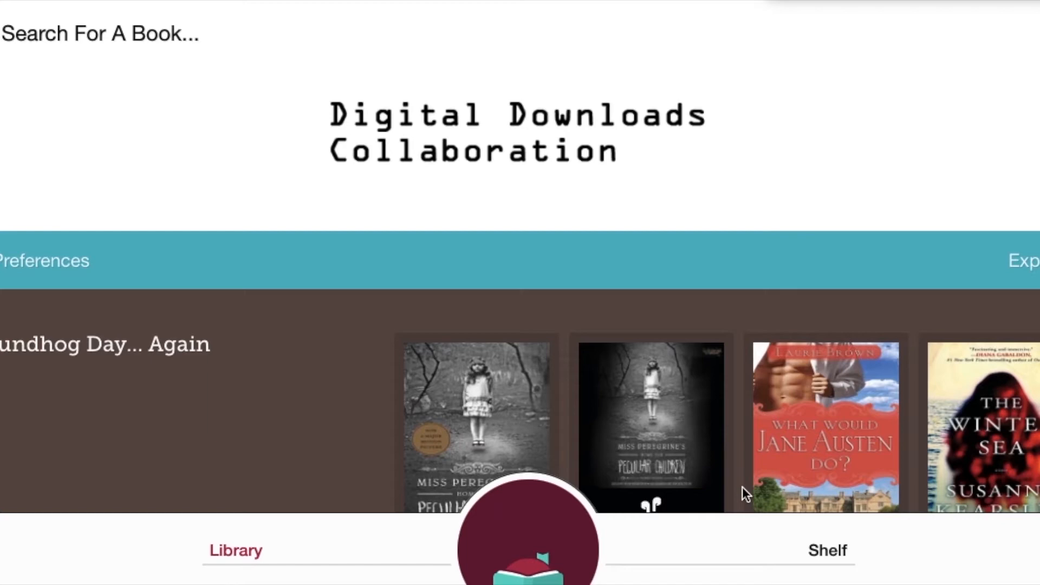
Step: Browse the library home page, then search the catalogue for 'sophie kinsella'
scroll(up, 3)
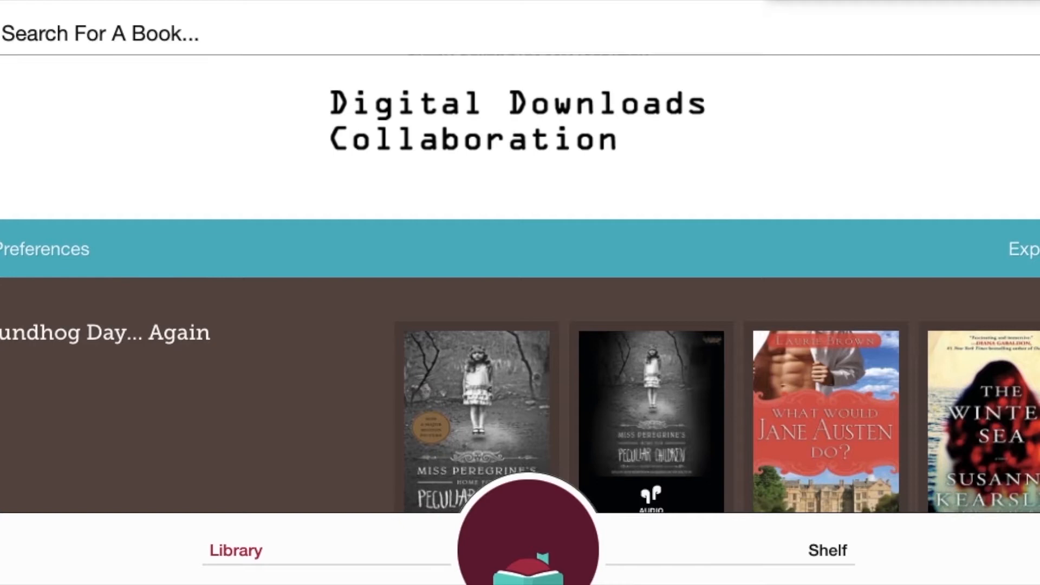
scroll(down, 3)
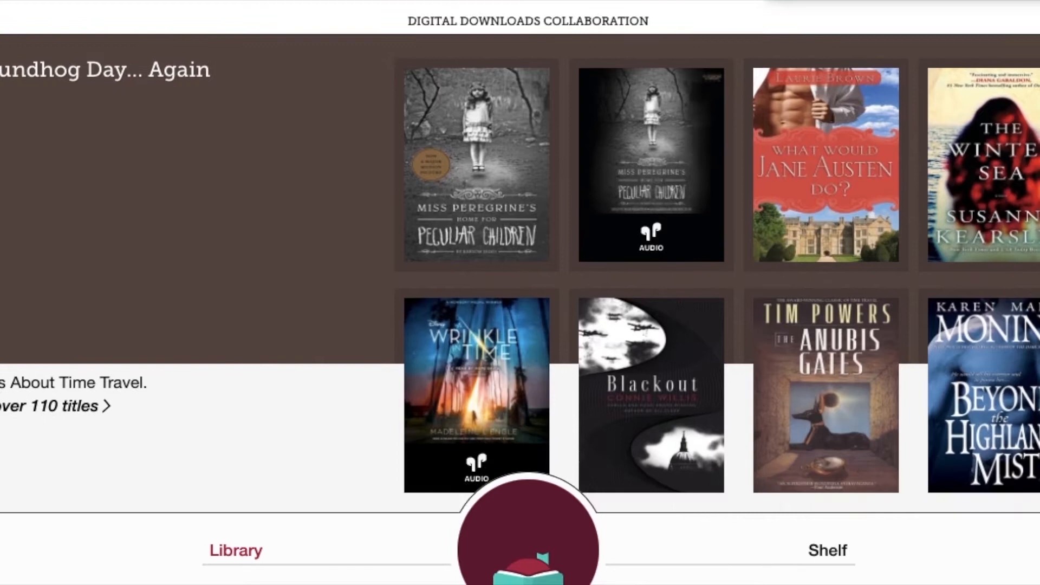
scroll(down, 3)
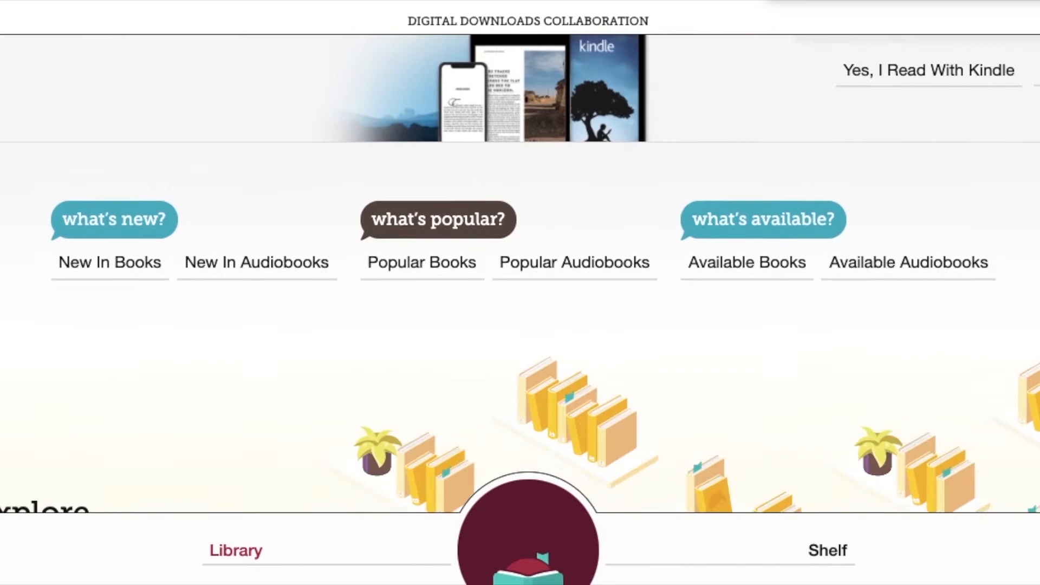
scroll(down, 3)
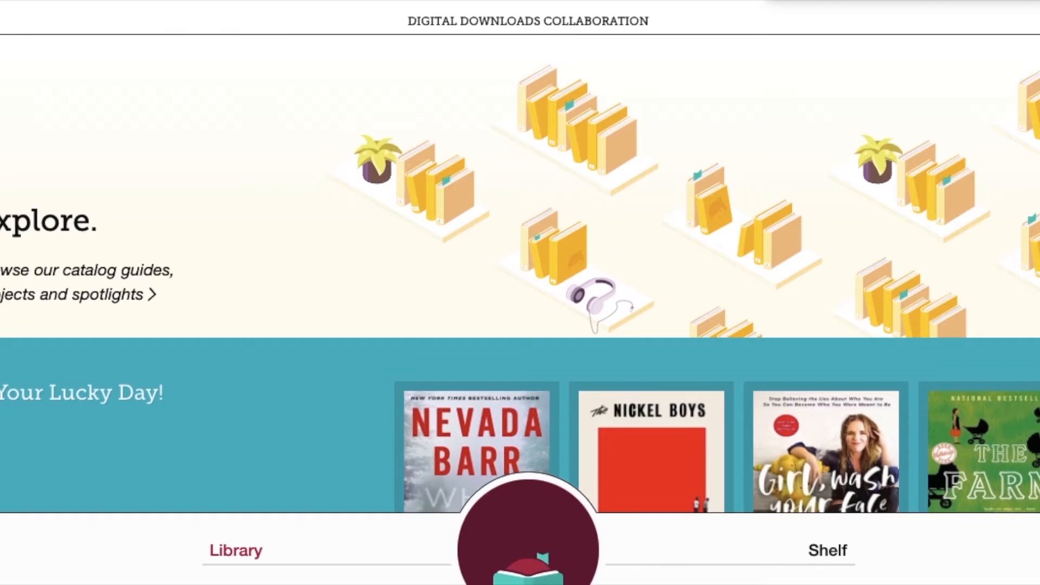
scroll(down, 3)
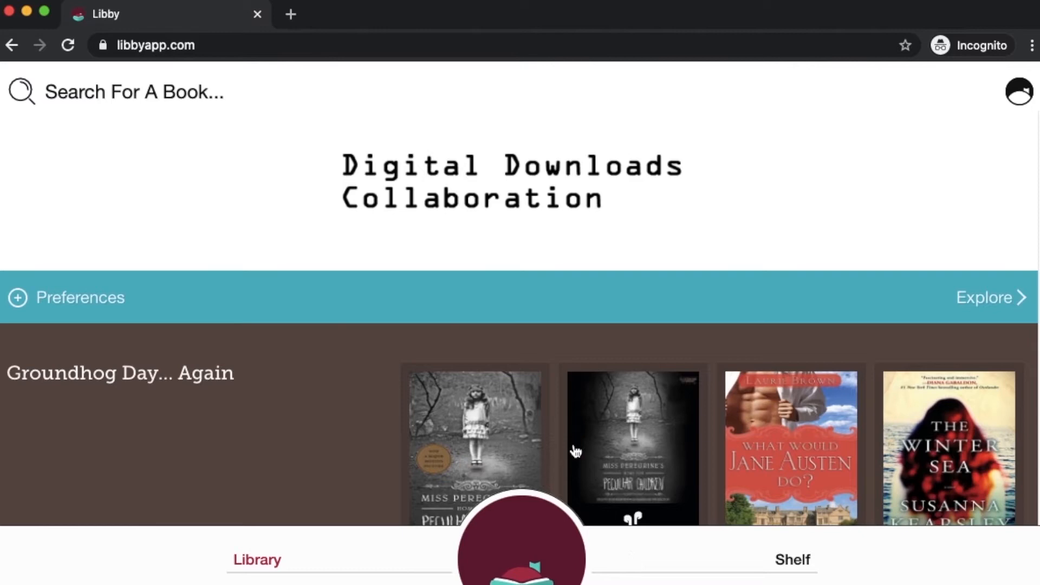
mouse_move(112, 93)
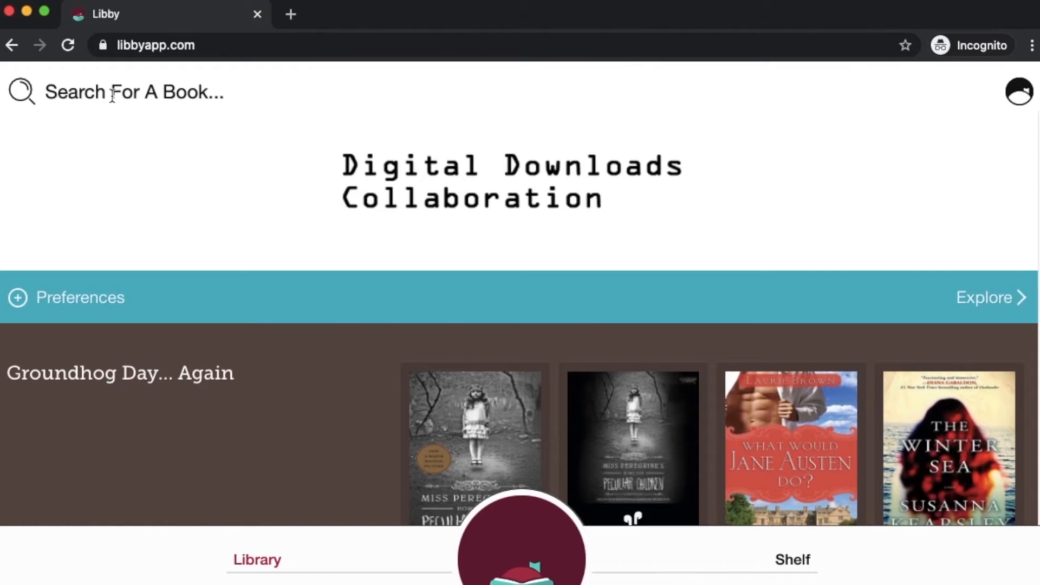
click(133, 93)
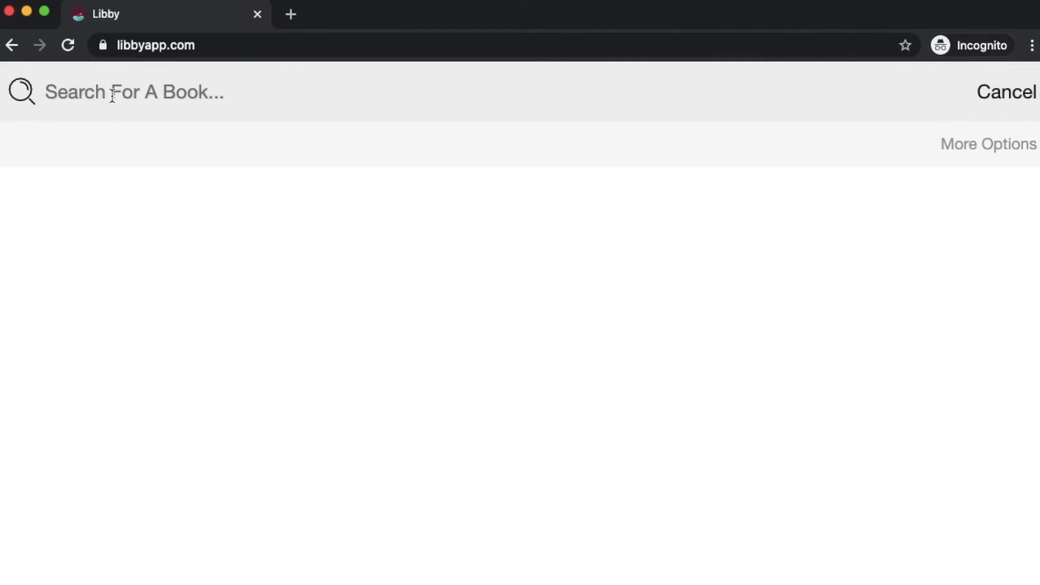
text(sophie kin)
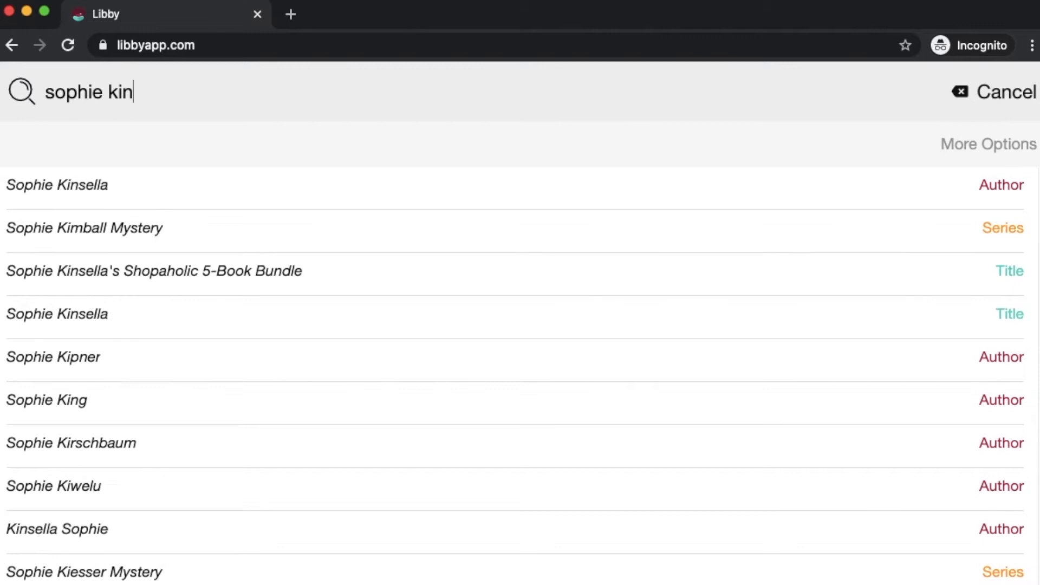
text(sella)
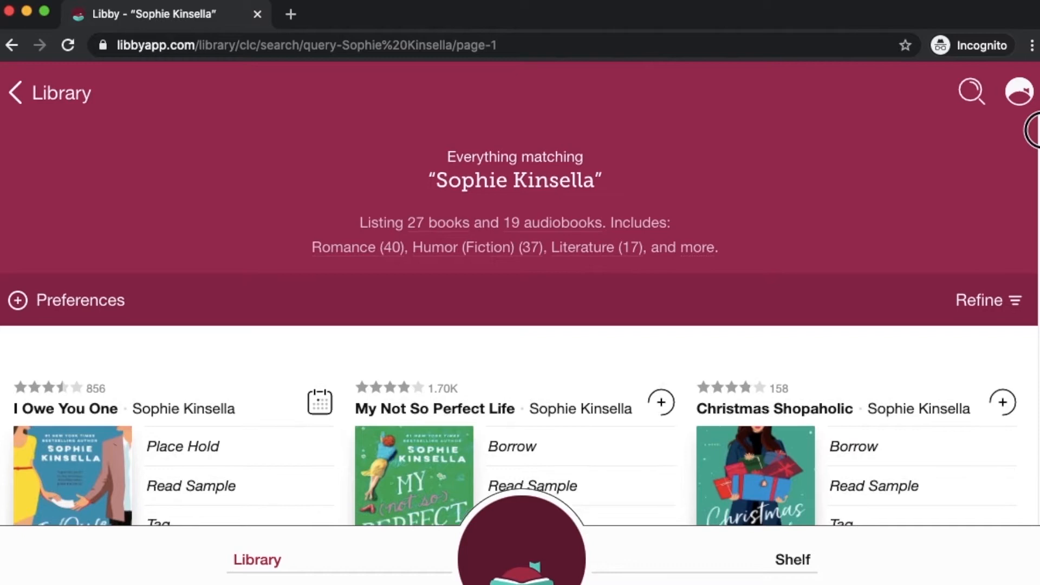
Step: Scroll through Sophie Kinsella's 46 titles, then start a fresh catalogue search
scroll(down, 3)
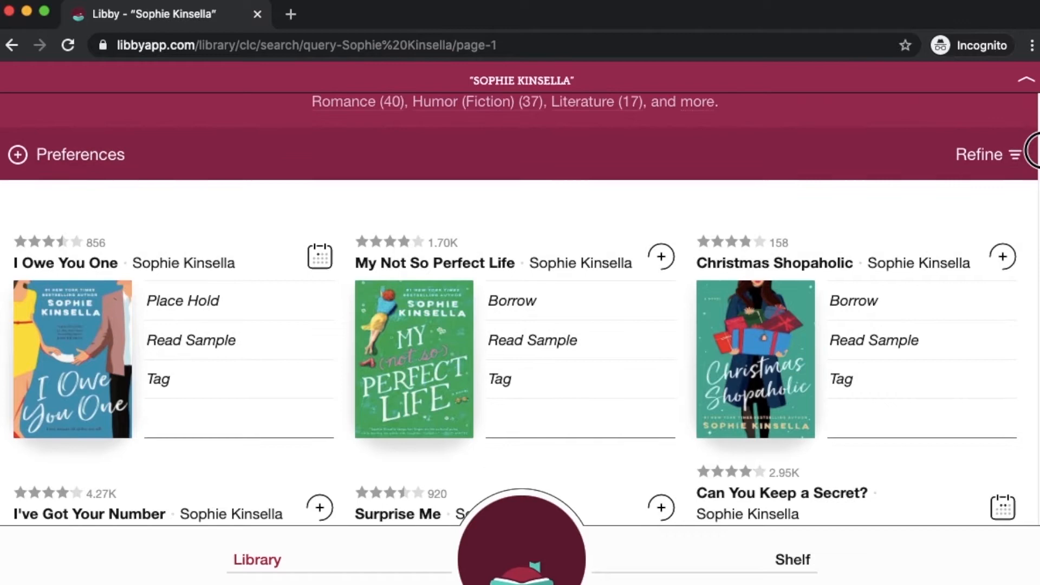
scroll(down, 3)
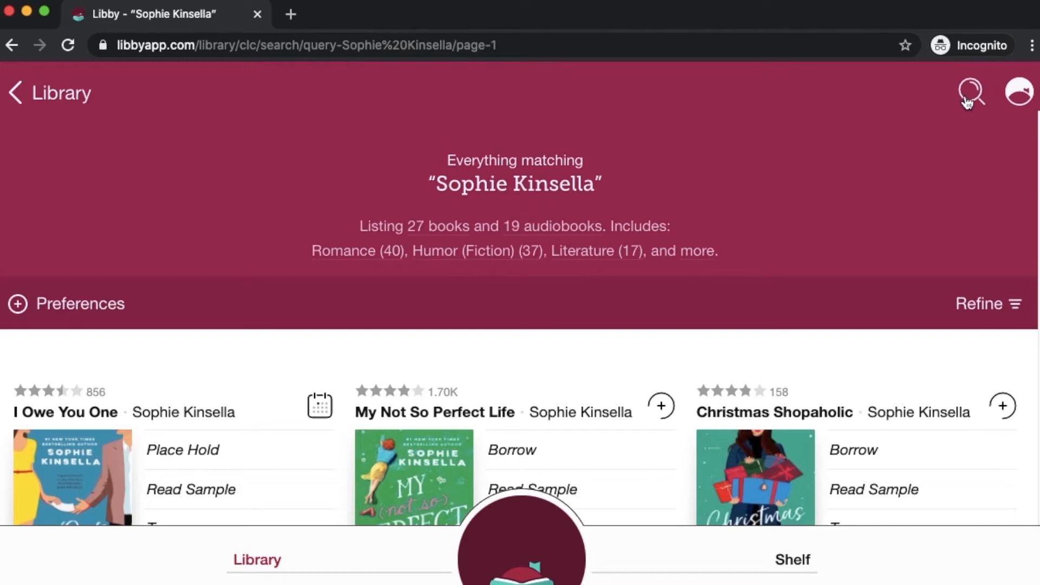
click(969, 92)
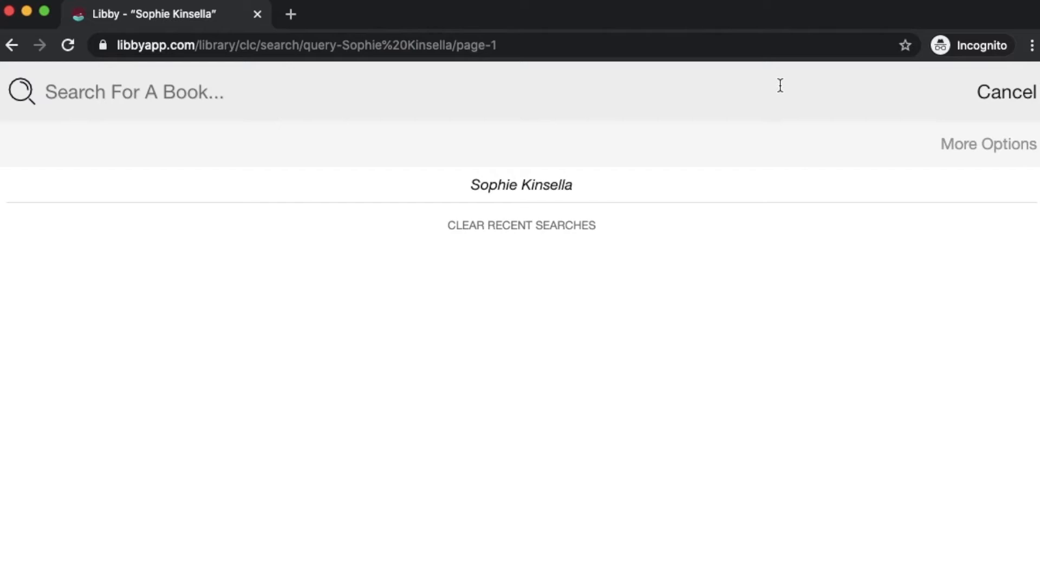
Step: Search 'Little Fires Everywhere', browse its 7 books and 1 audiobook, then start another search
text(Little Fires Everywhere)
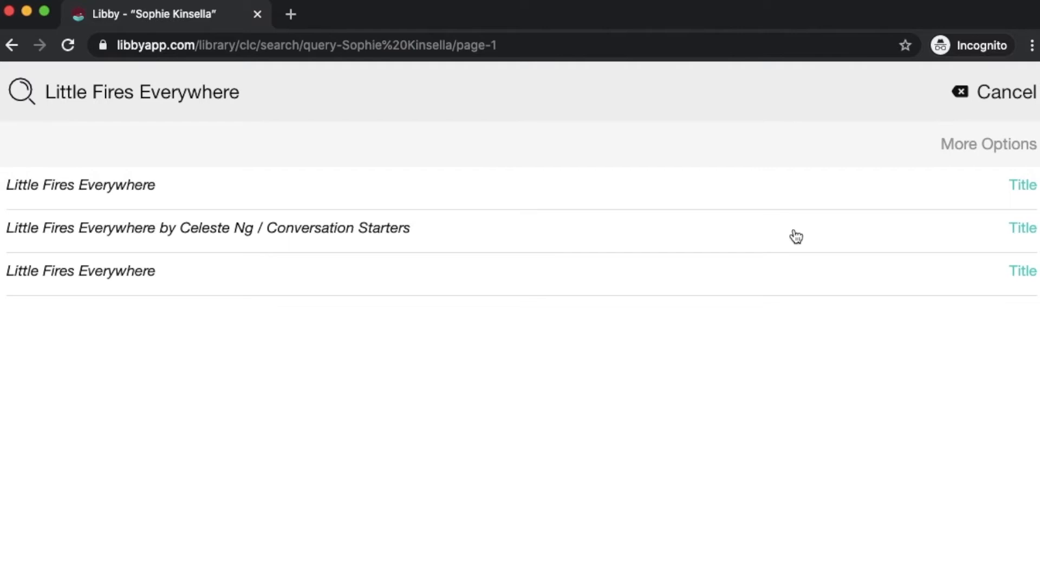
click(49, 185)
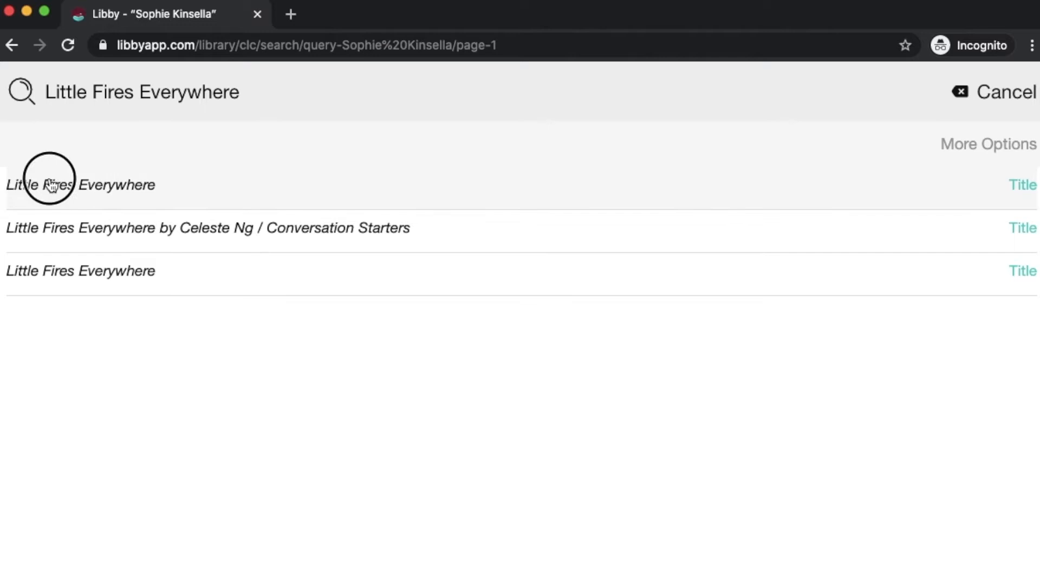
click(72, 184)
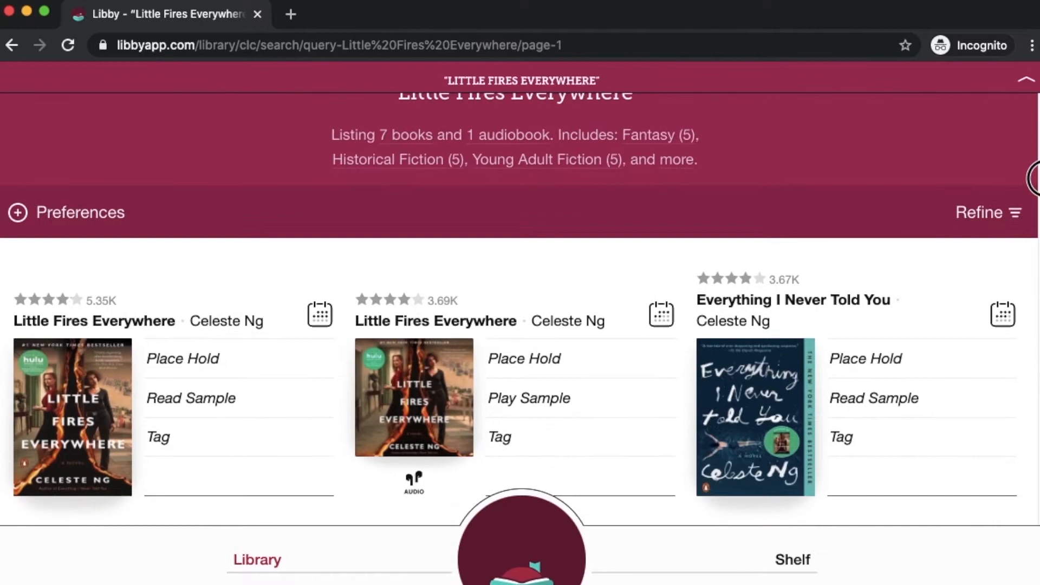
scroll(down, 3)
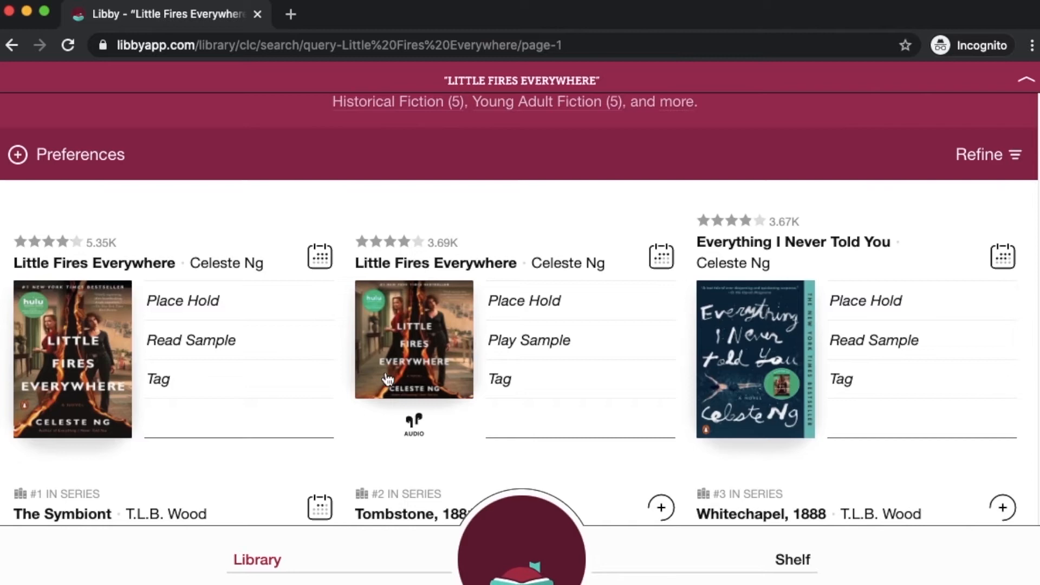
mouse_move(570, 310)
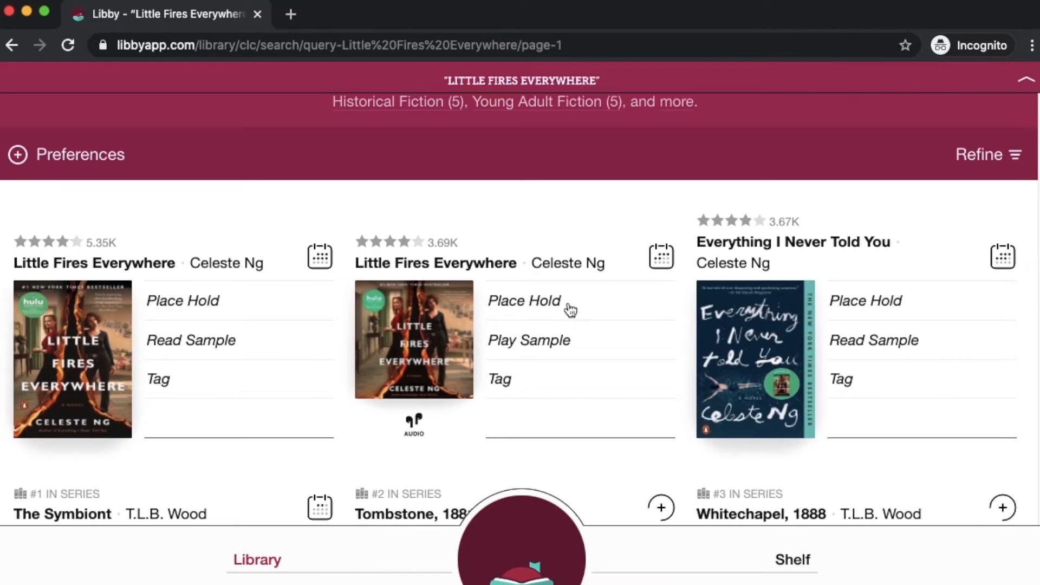
click(521, 80)
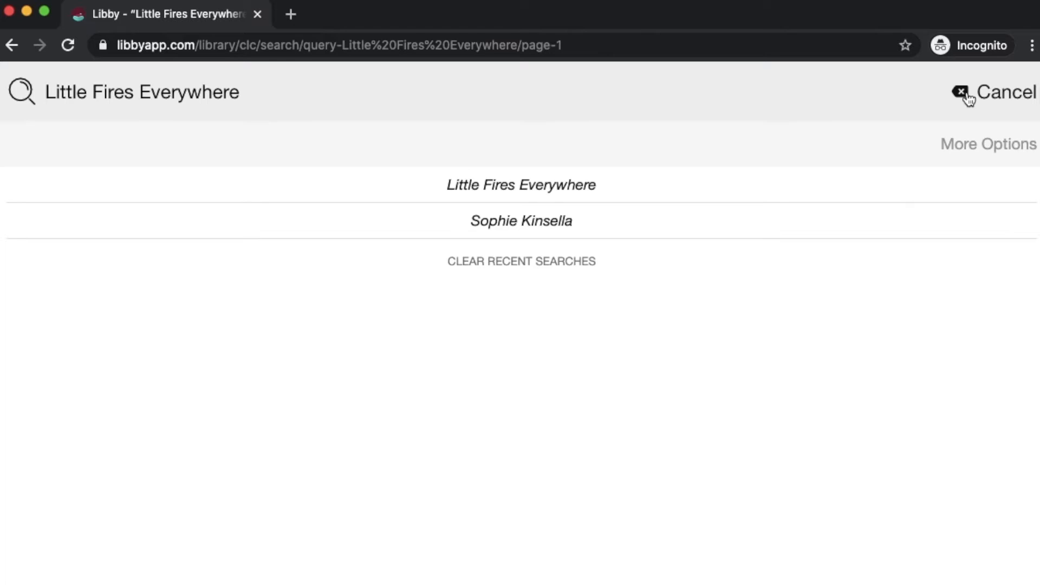
Step: Search for 'photoshop' and scroll through the 17 matching books
text(photoshop)
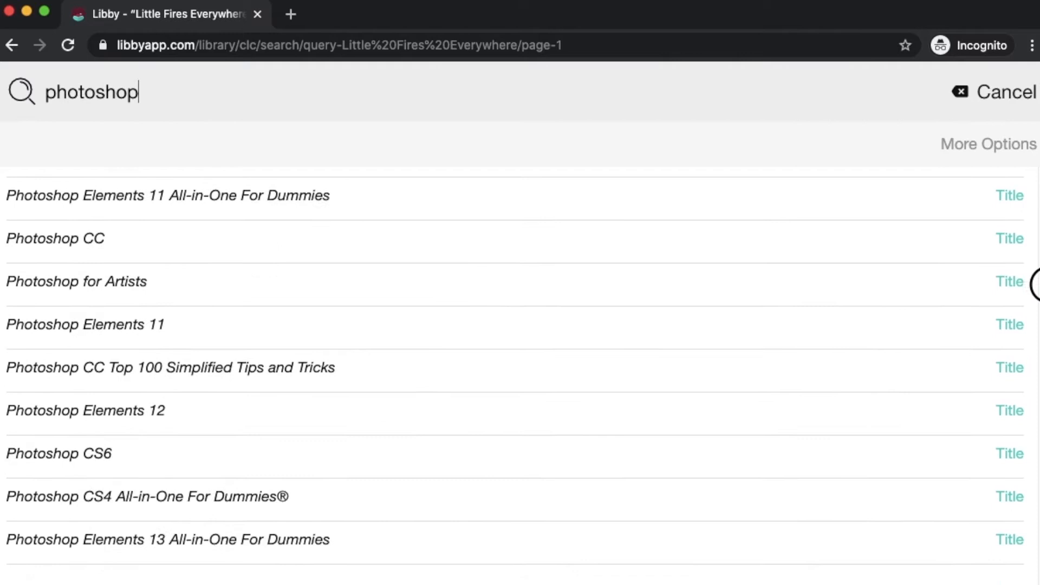
scroll(up, 3)
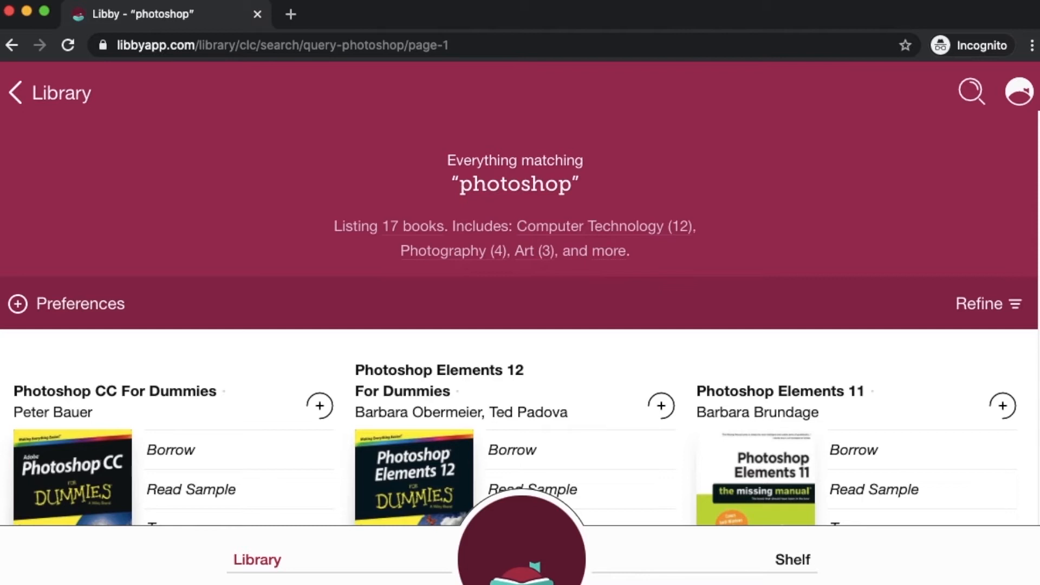
scroll(down, 3)
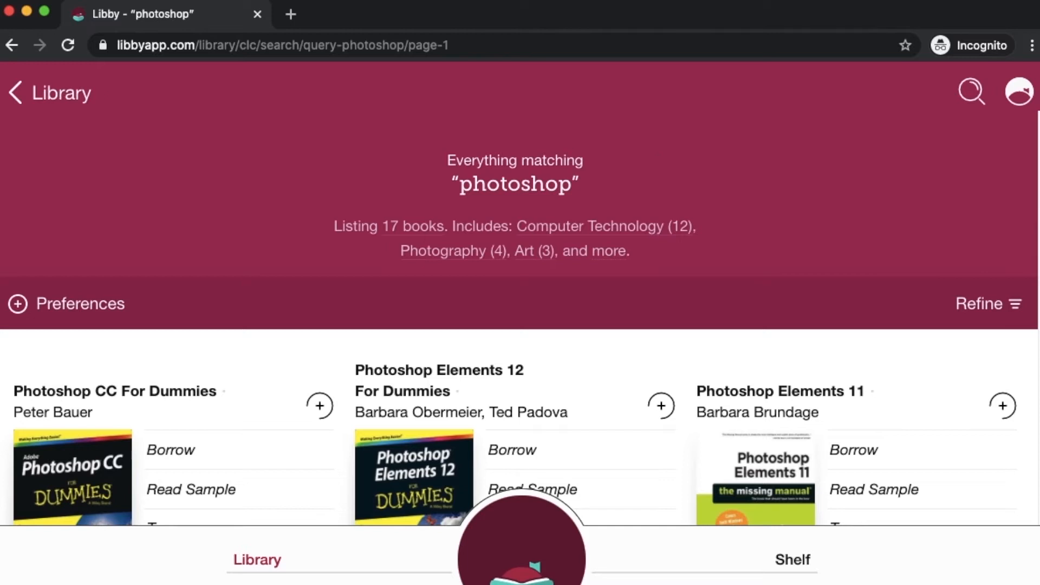
mouse_move(959, 280)
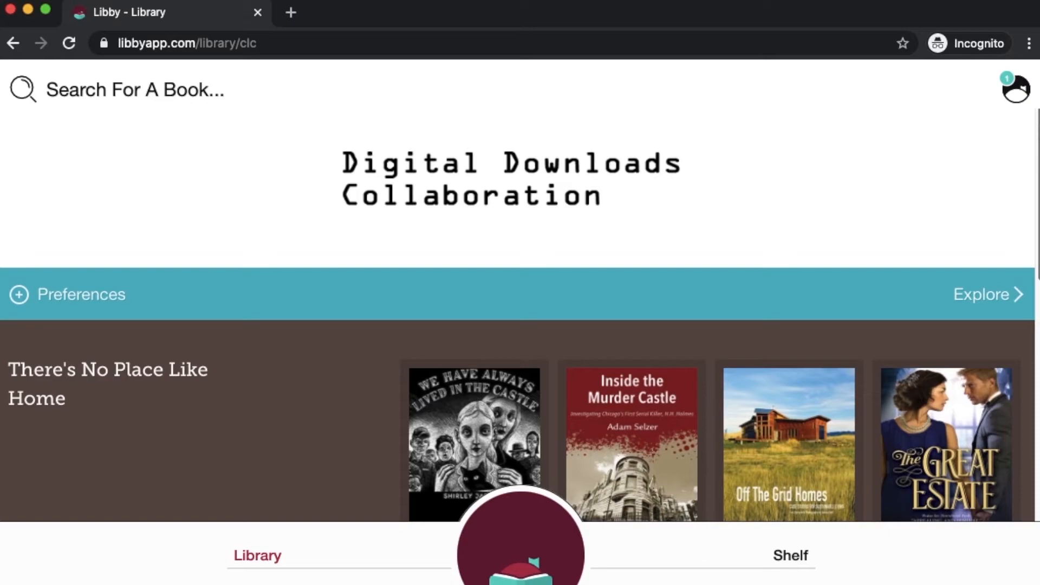
Step: Scroll the home page toward What's Available, then open the Subjects overview
scroll(down, 3)
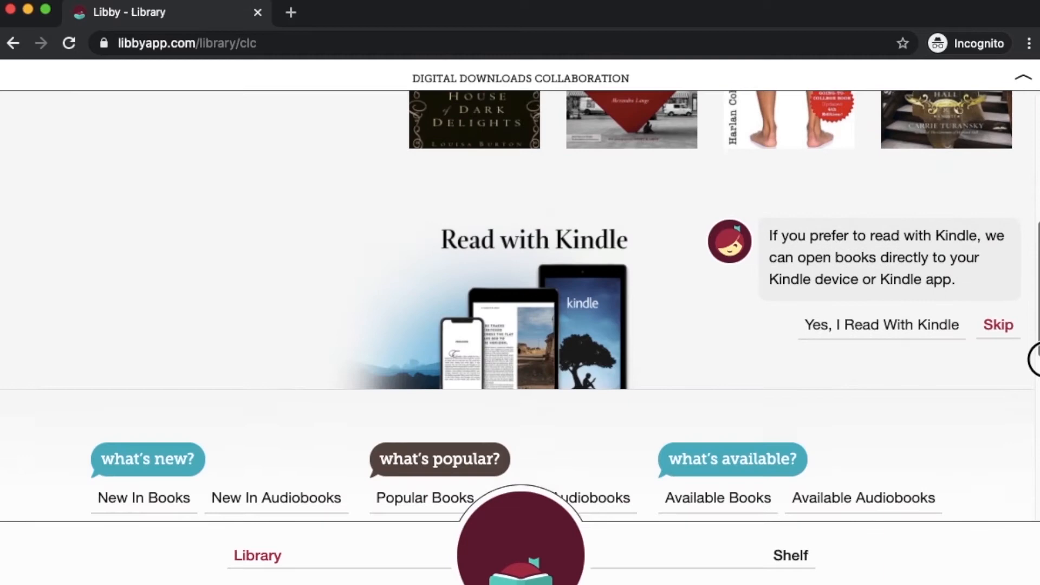
scroll(down, 3)
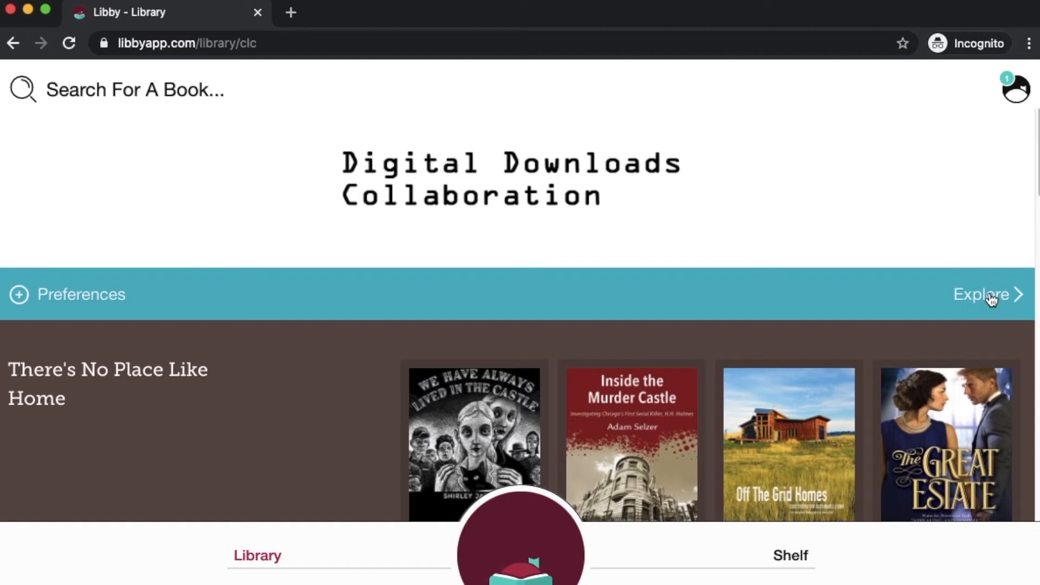
click(987, 294)
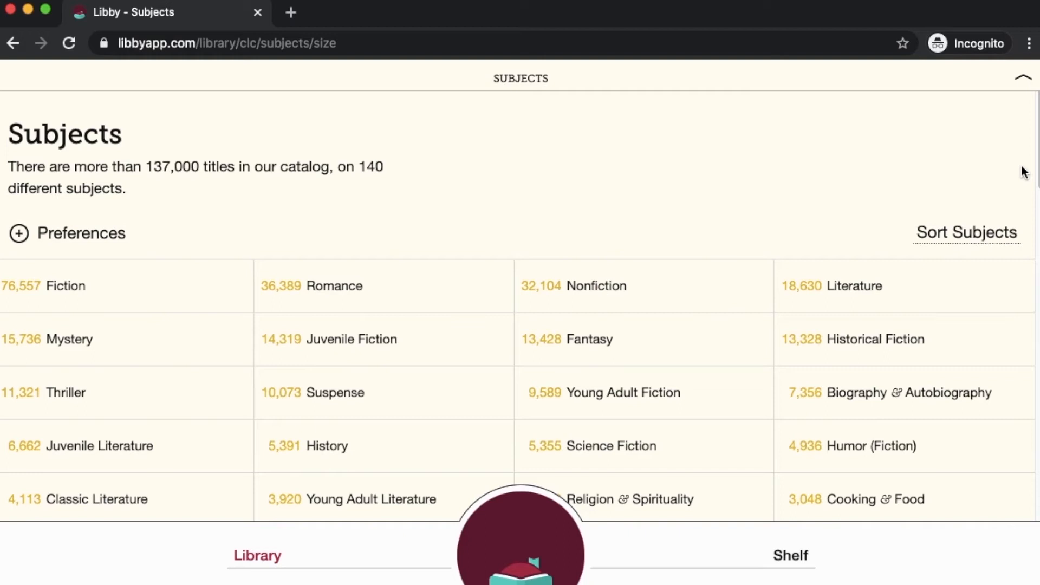
Step: Open Historical Fiction from the Subjects list
click(875, 339)
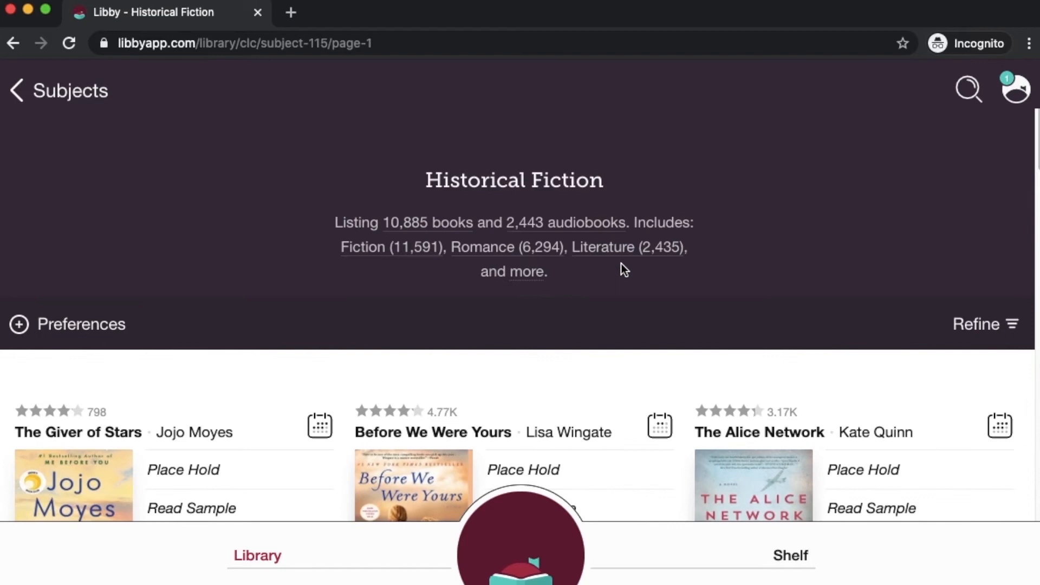
mouse_move(634, 316)
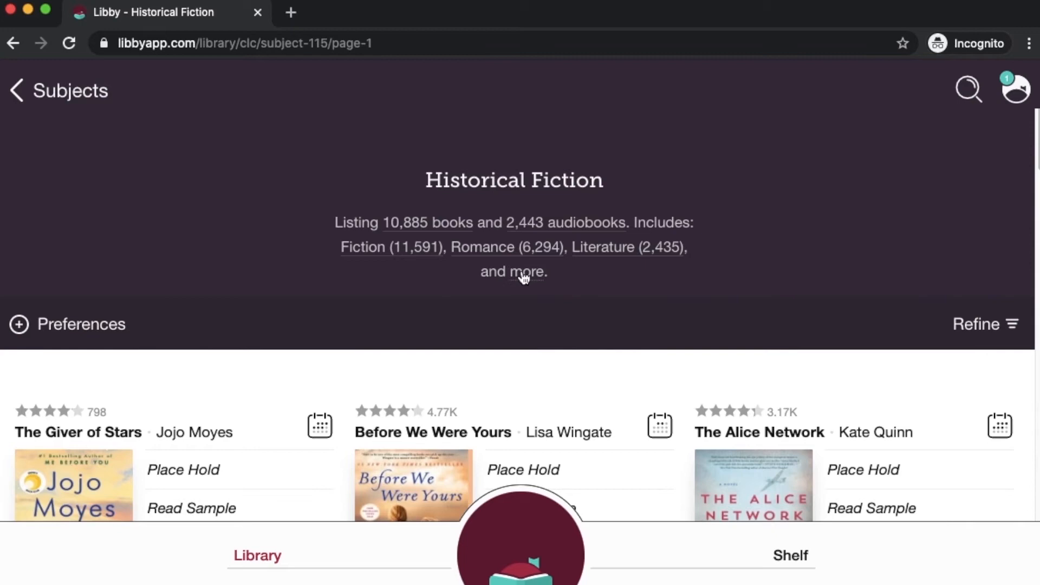
Step: Review all subjects included in Historical Fiction
click(513, 272)
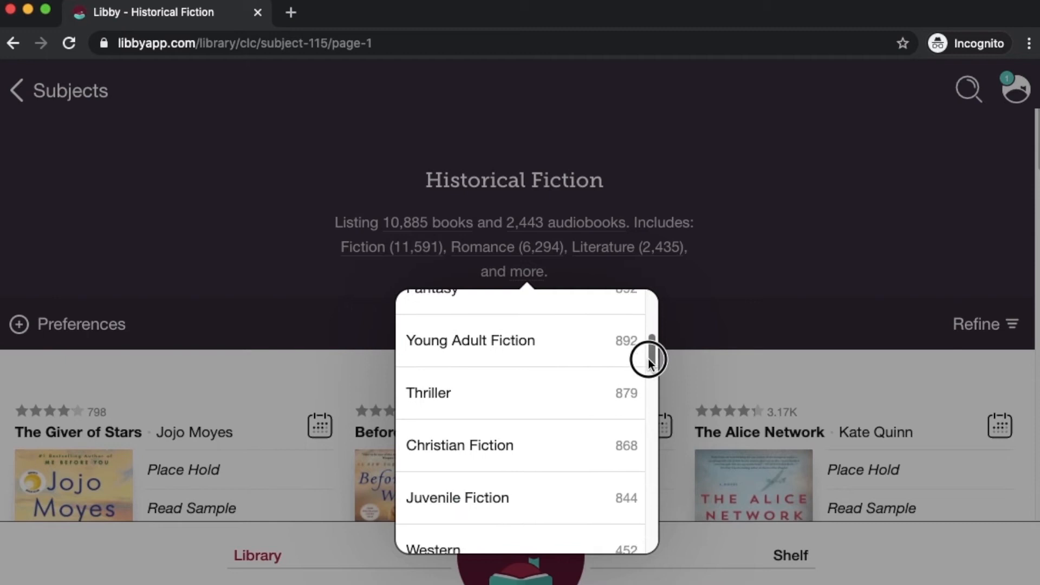
scroll(down, 3)
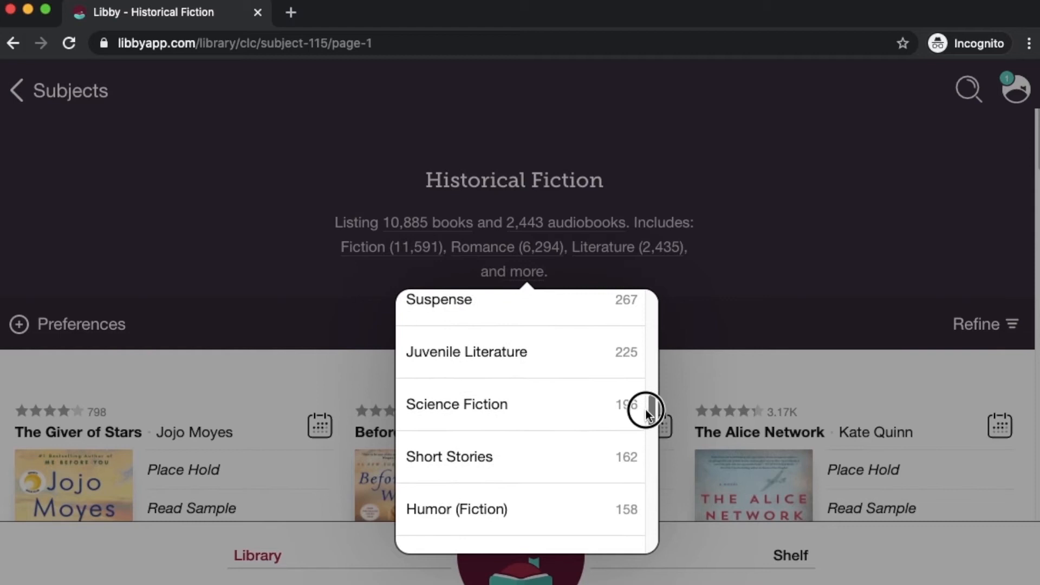
scroll(down, 3)
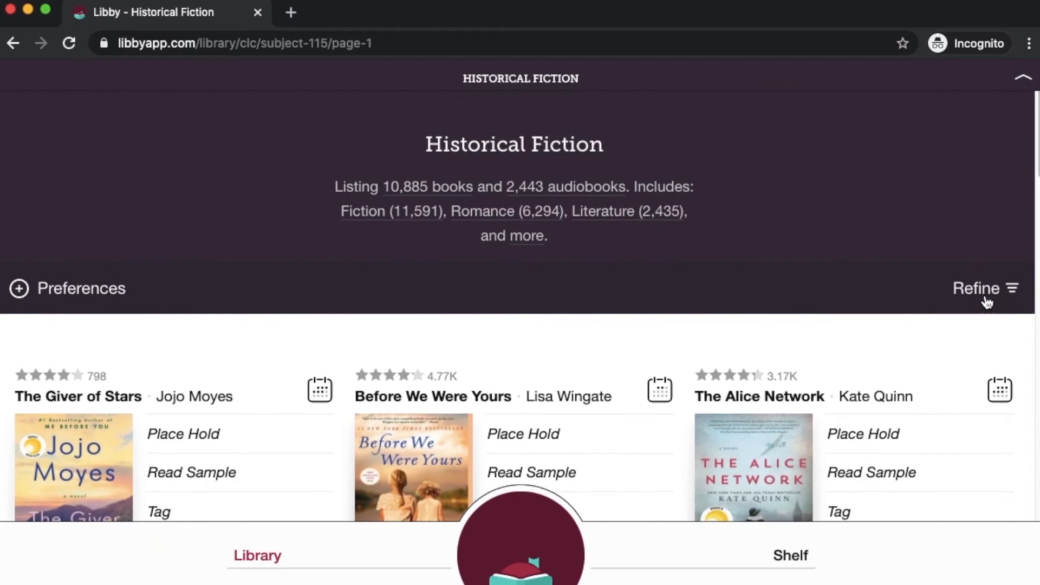
Step: Refine to Available Now after looking at the Language and Audience filters
click(985, 288)
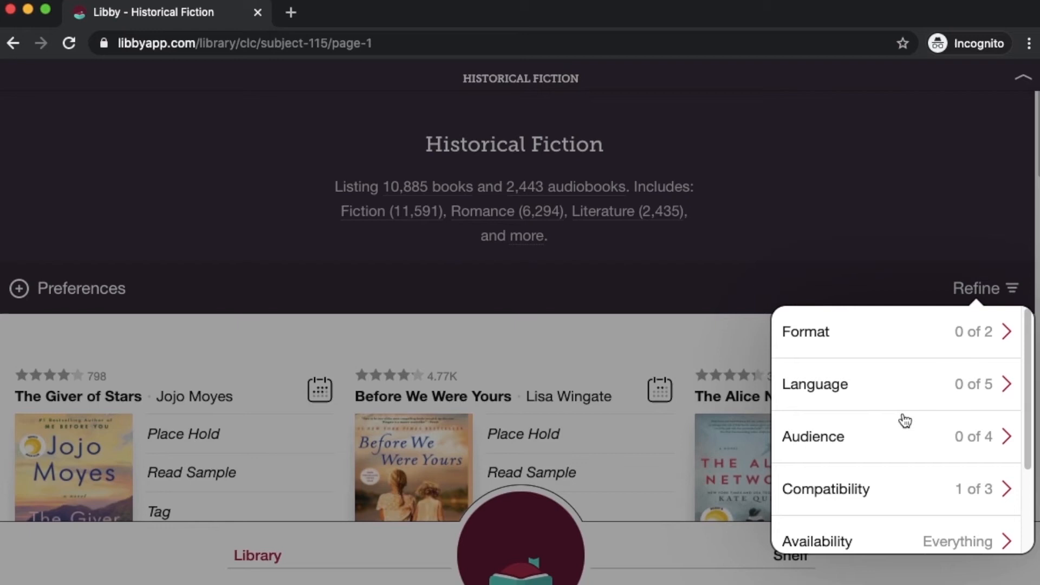
click(896, 331)
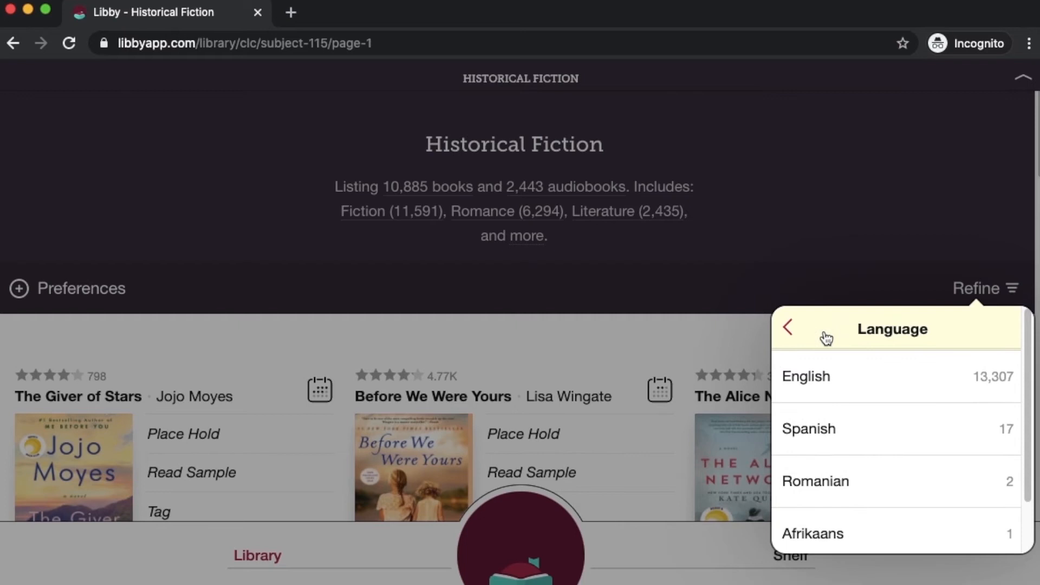
click(787, 327)
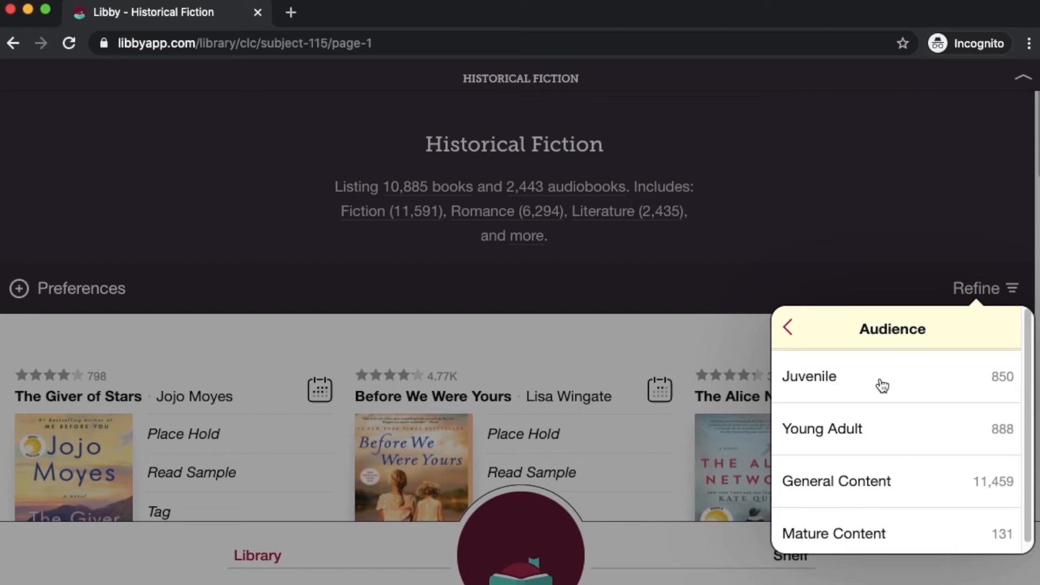
click(788, 328)
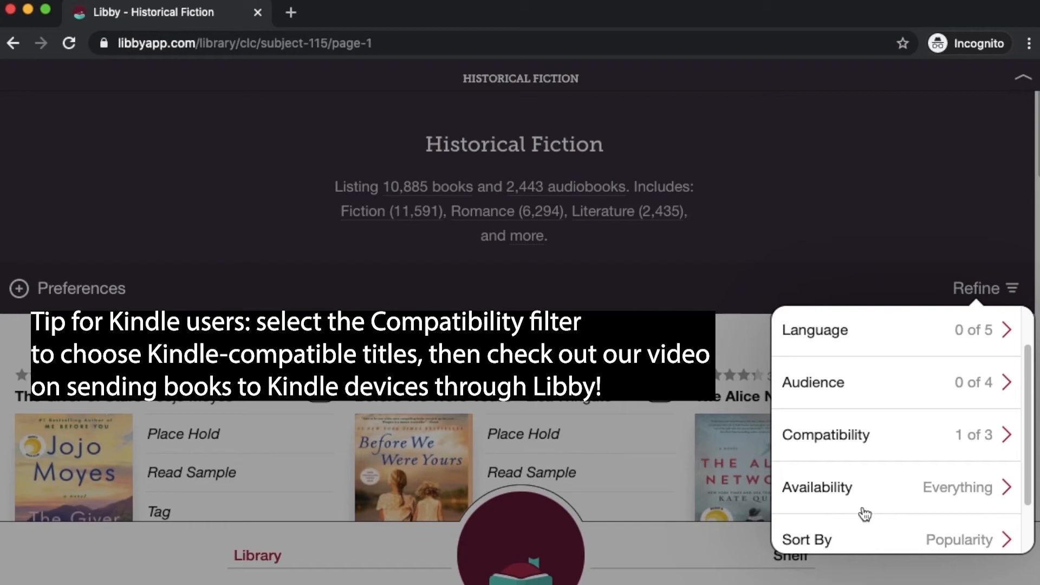
click(895, 487)
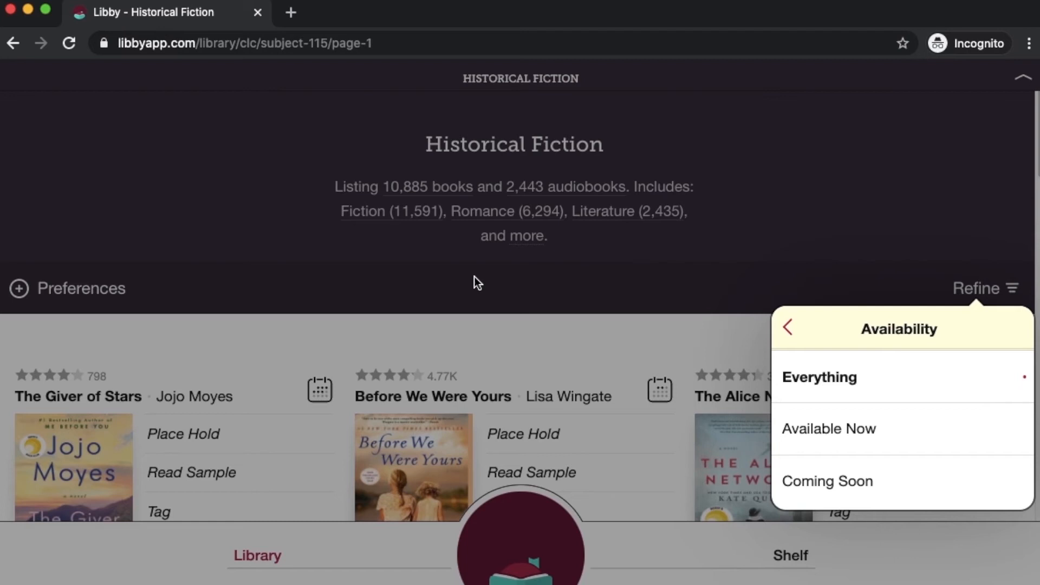
click(829, 428)
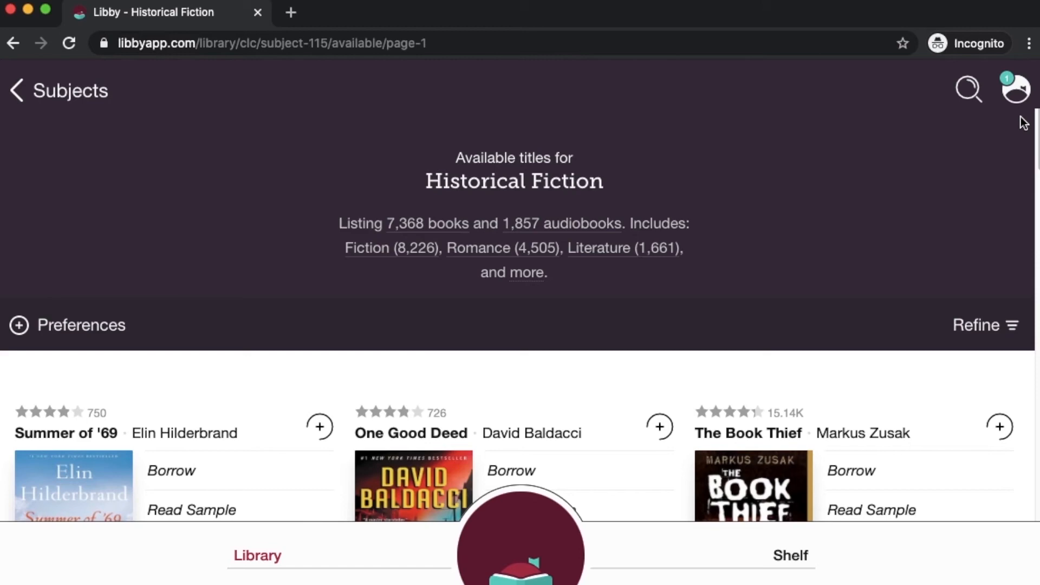
Step: Scroll the filtered results and return to the Explore catalogue page
scroll(down, 3)
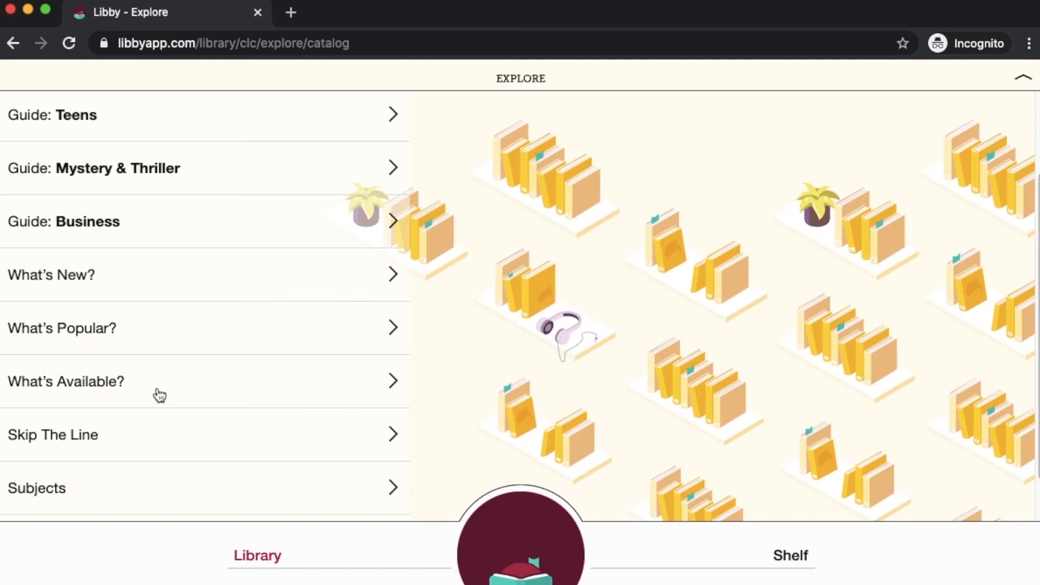
Step: Open the What's Available? spotlight
click(65, 381)
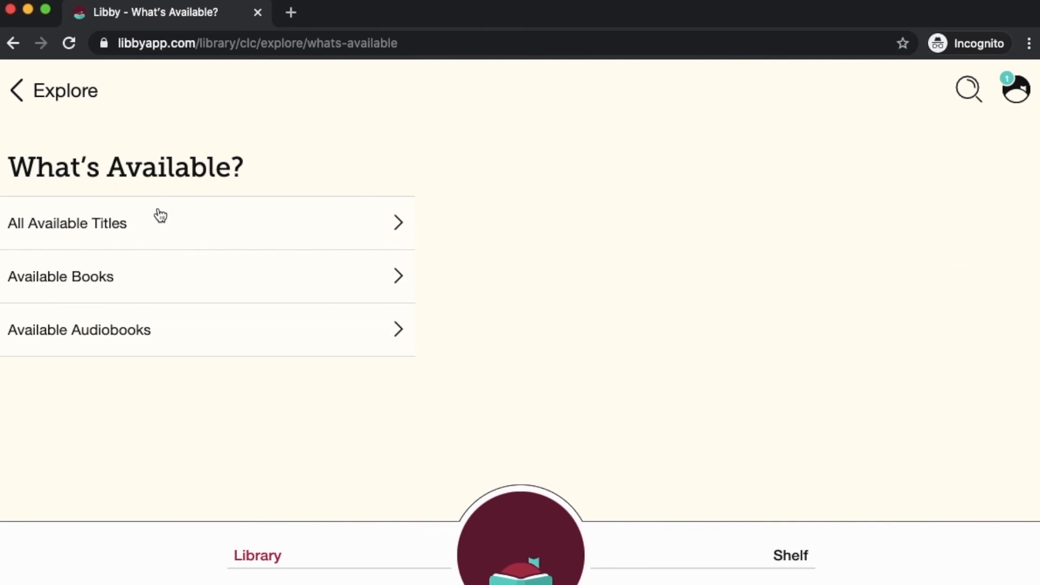
mouse_move(92, 287)
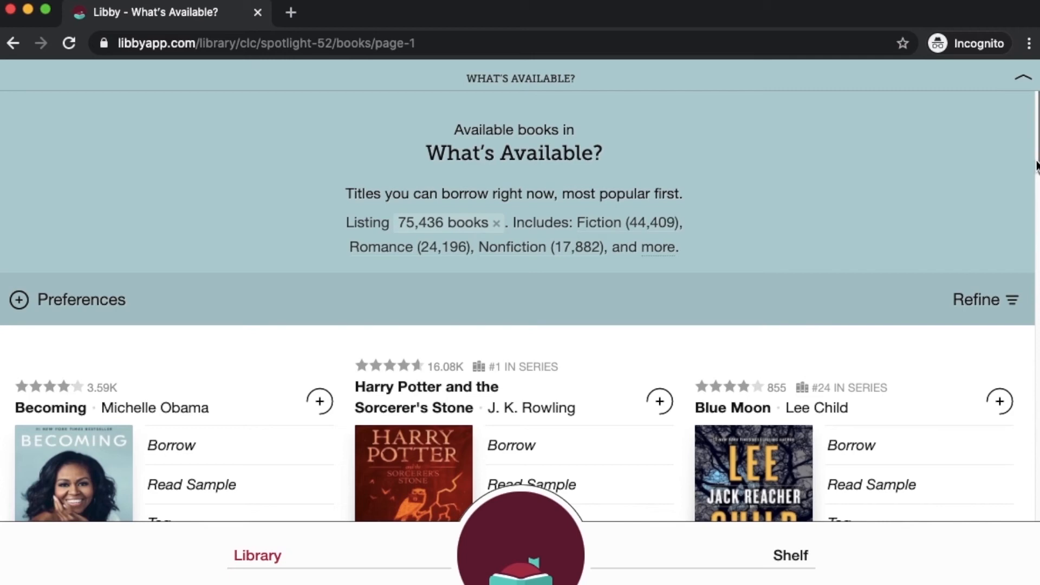
scroll(down, 3)
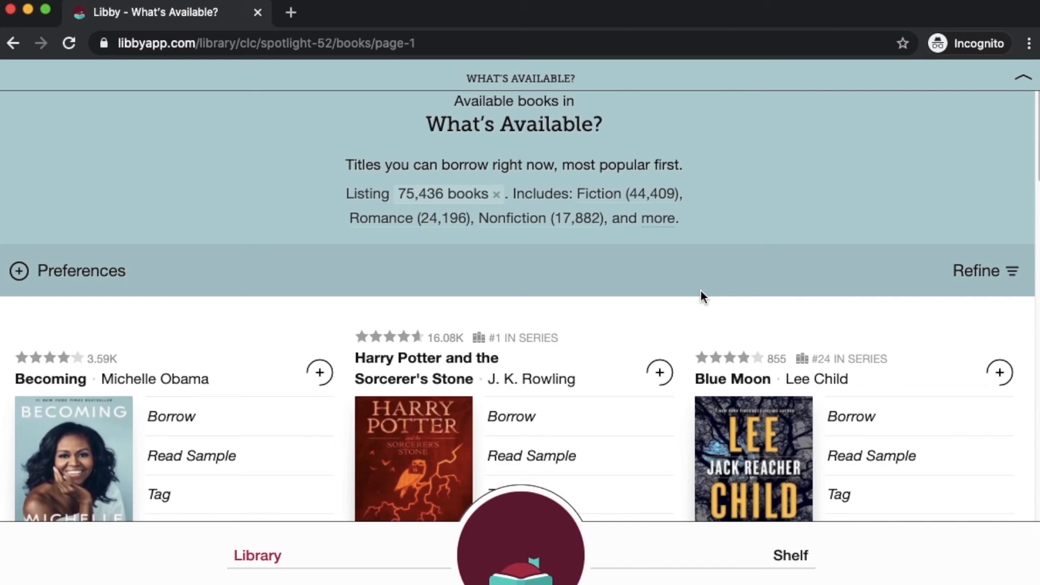
click(663, 218)
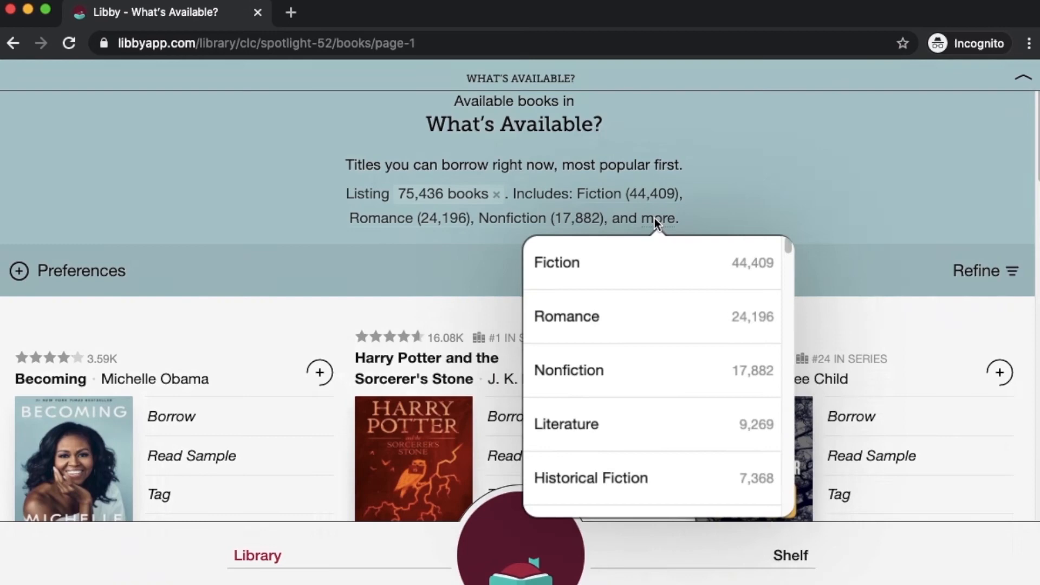
scroll(down, 3)
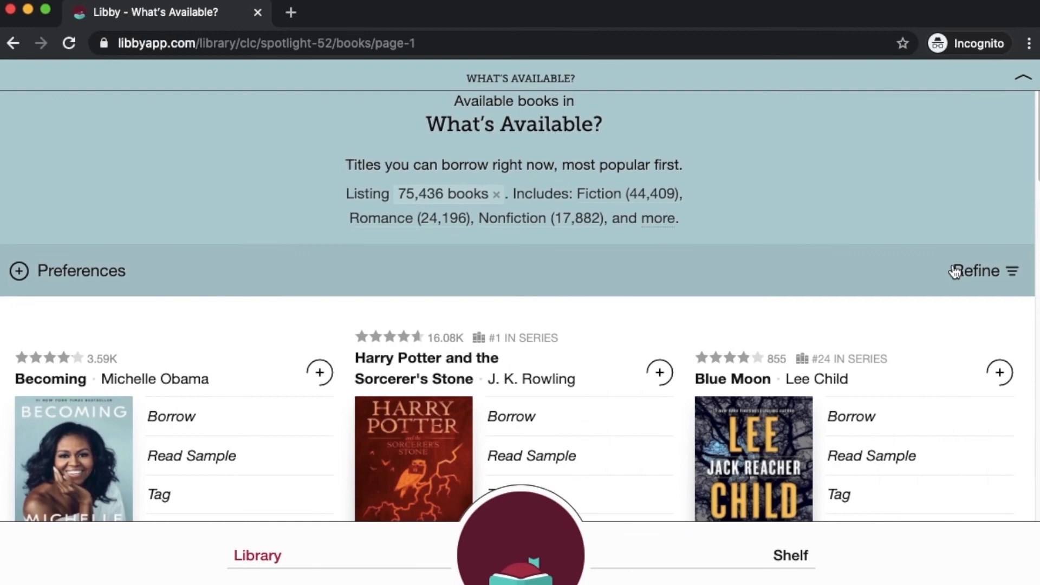
Step: Check the Compatibility filter settings under Refine for available books
click(984, 271)
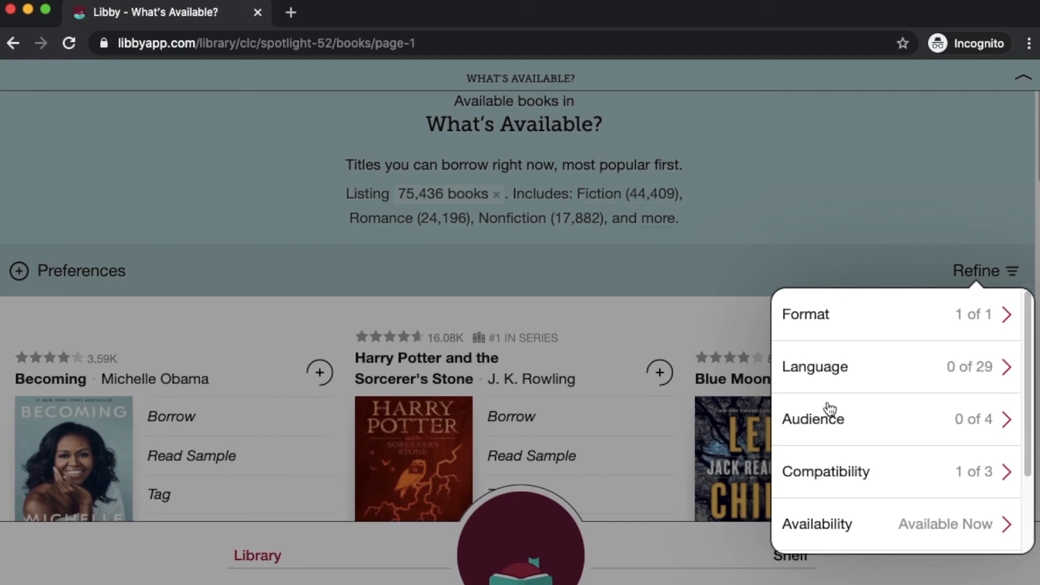
click(825, 472)
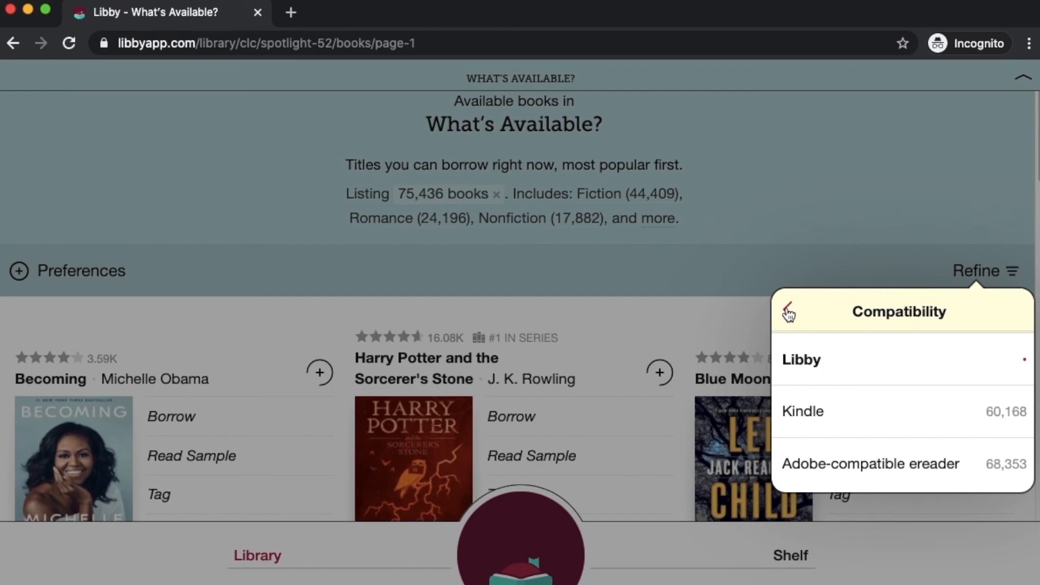
scroll(down, 3)
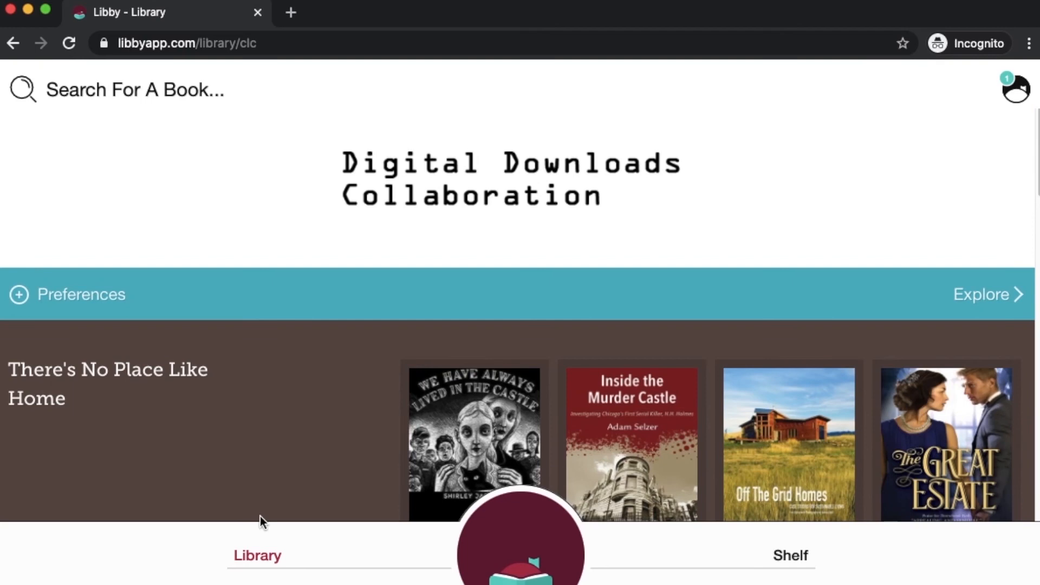
mouse_move(94, 299)
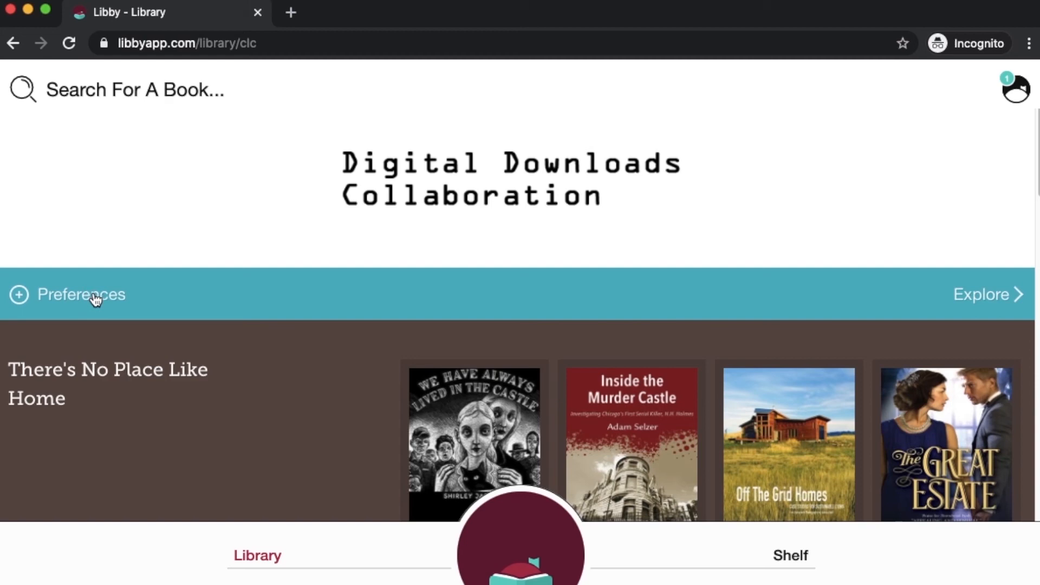
Step: Set Preferences to Audiobooks format and Available Now availability, and apply them to all lists
click(81, 295)
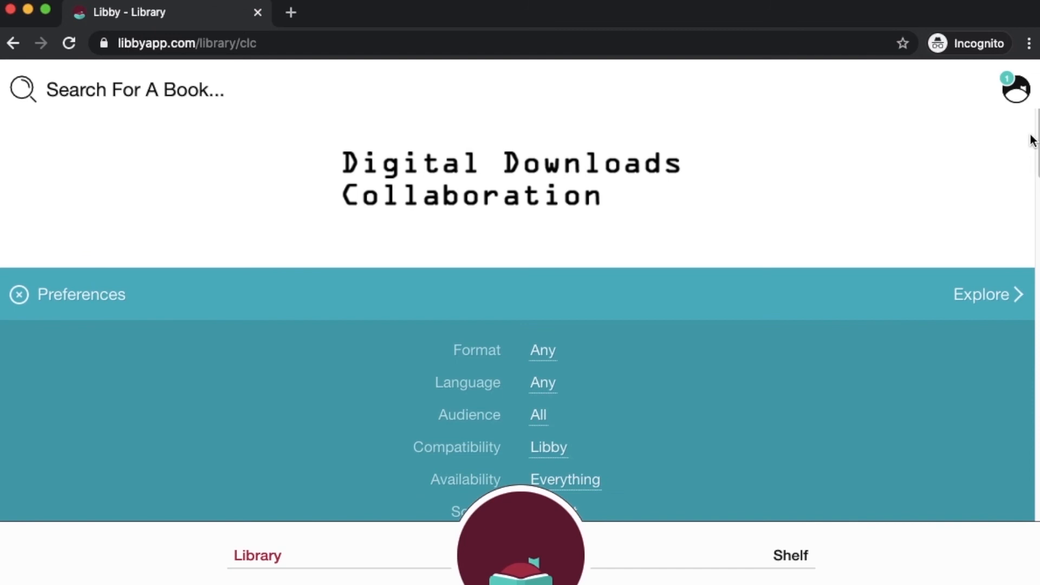
scroll(down, 3)
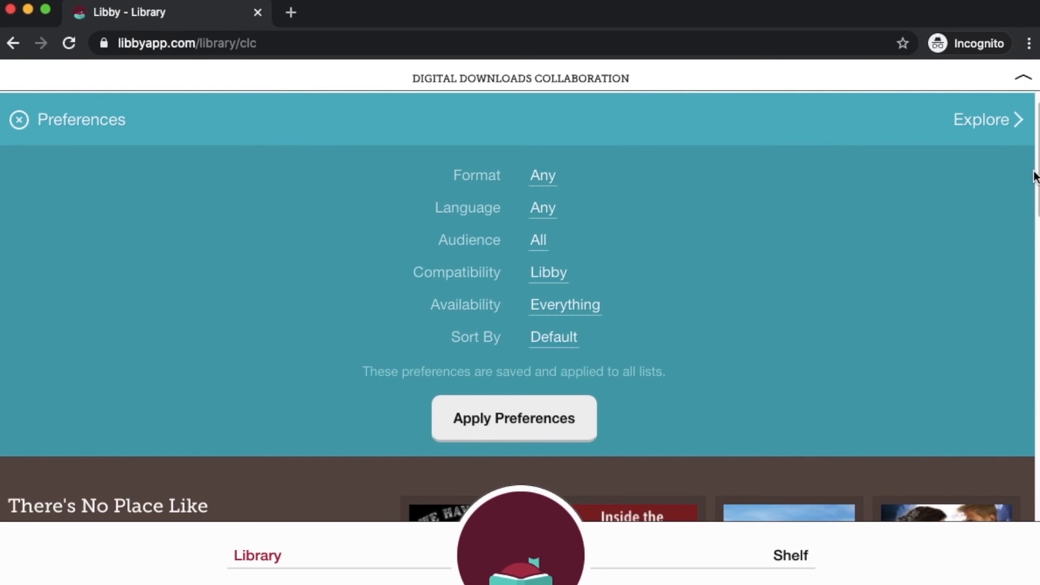
mouse_move(771, 215)
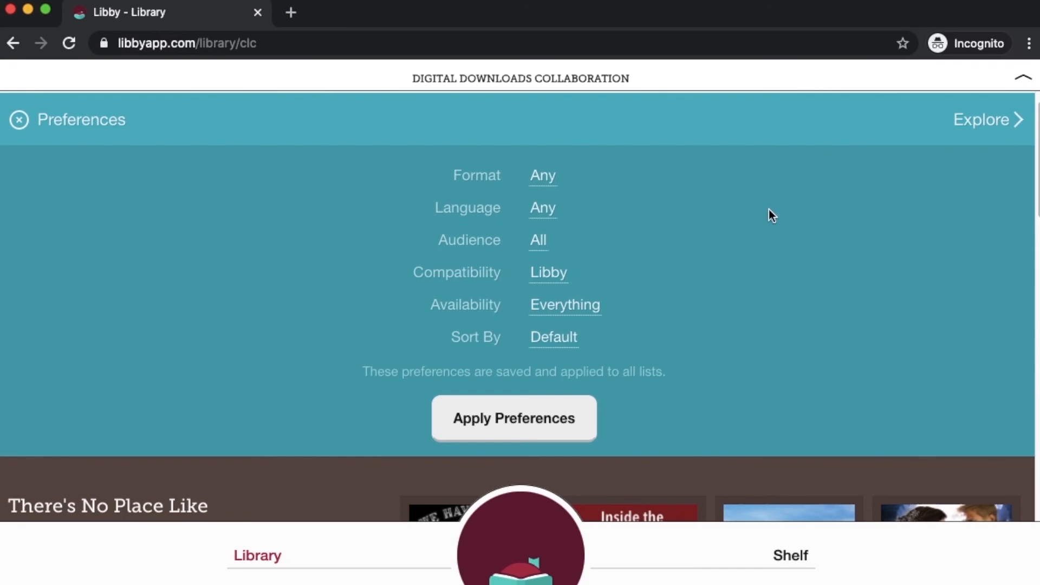
click(565, 305)
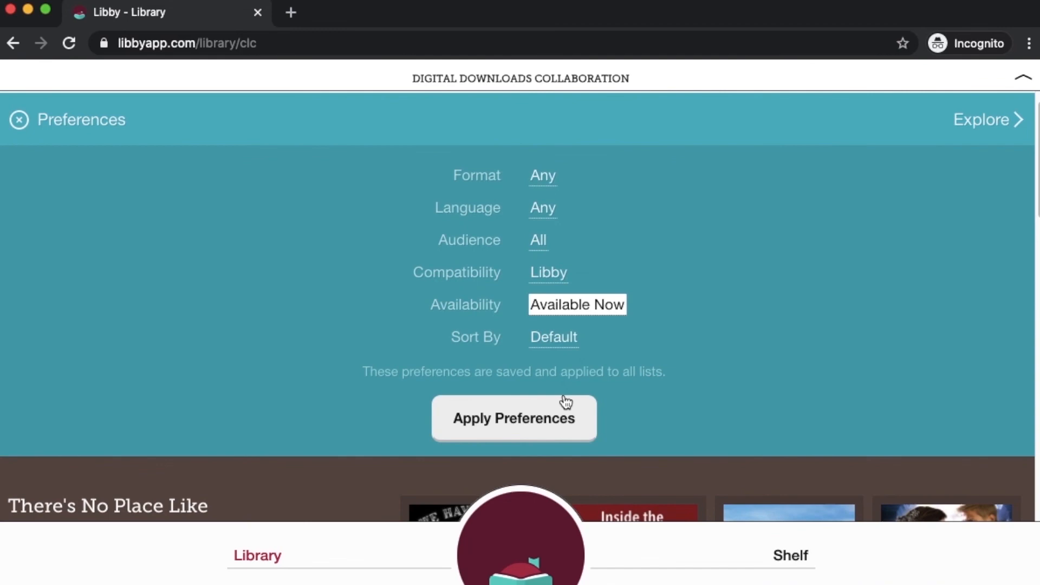
click(576, 304)
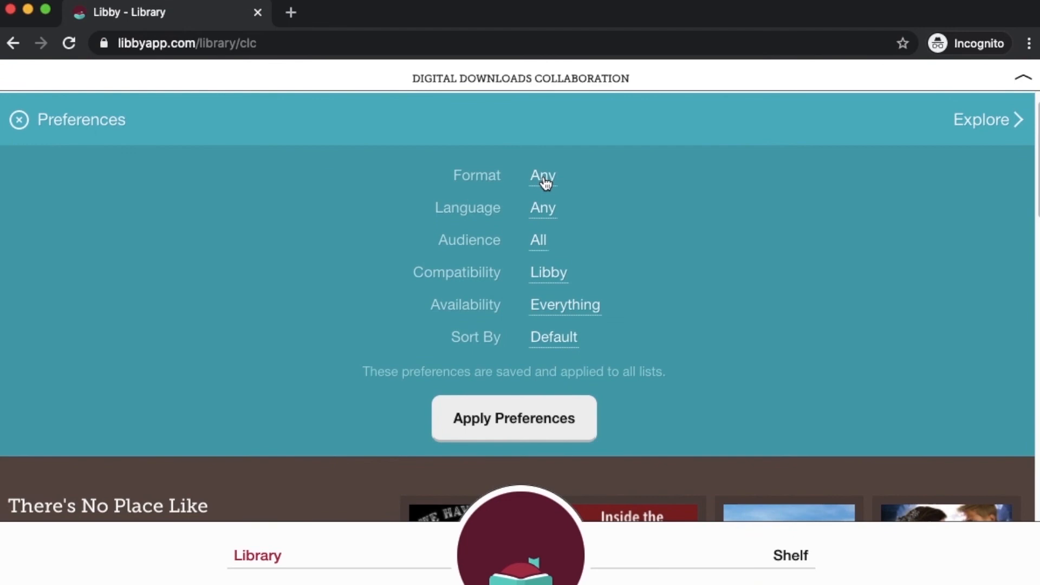
click(542, 175)
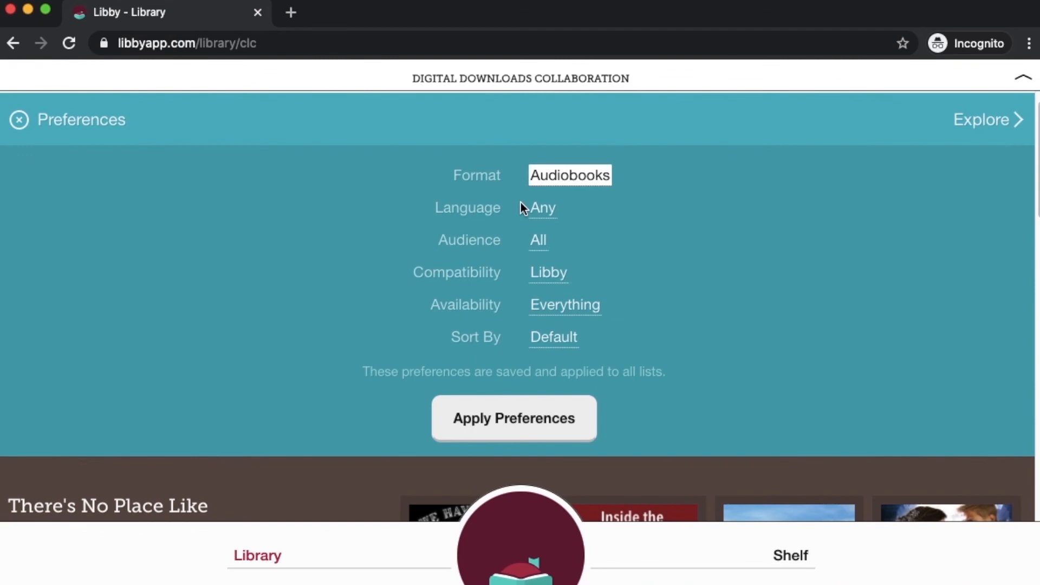
click(565, 305)
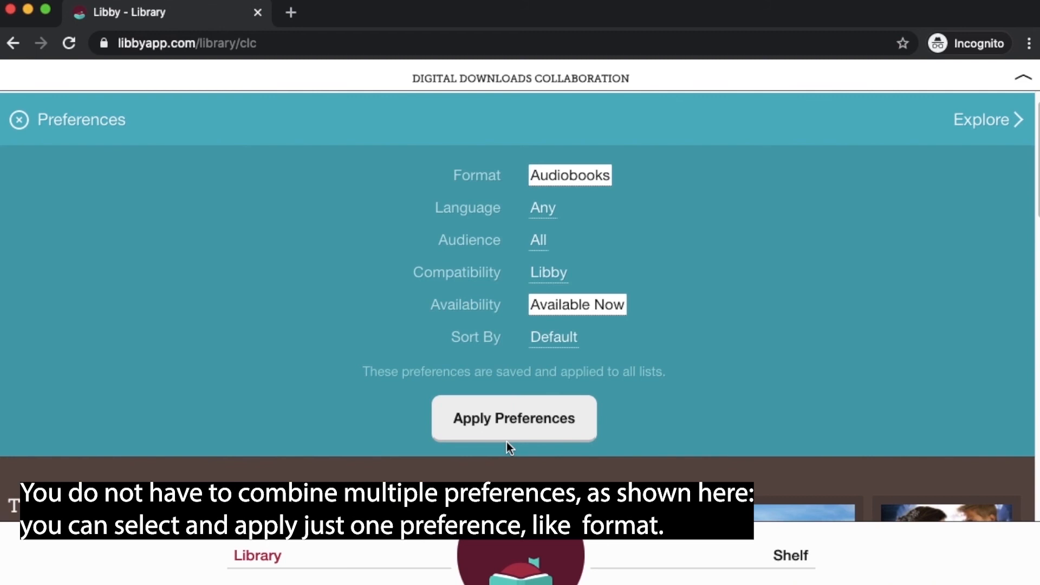
click(513, 417)
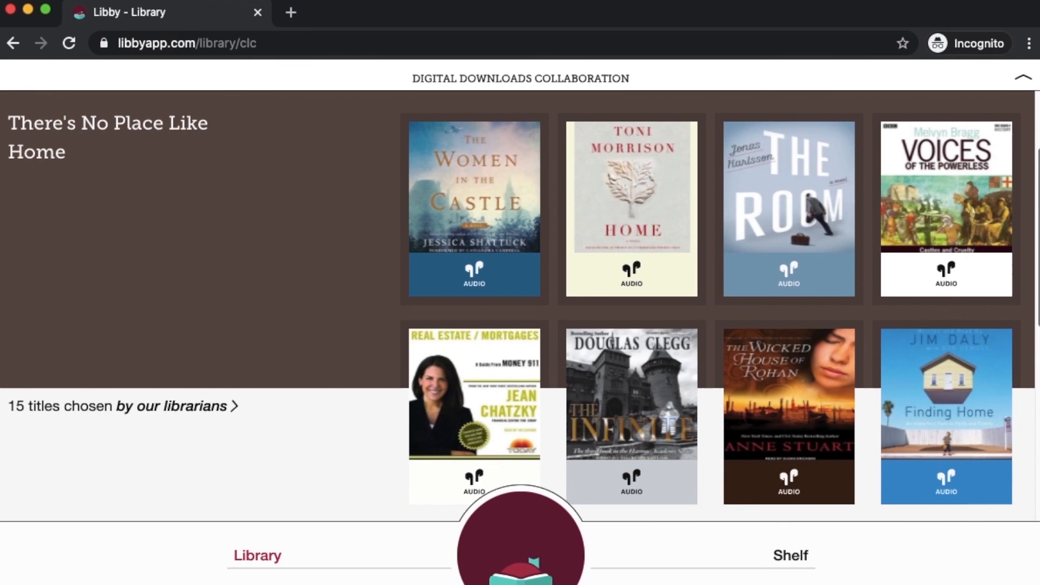
mouse_move(488, 271)
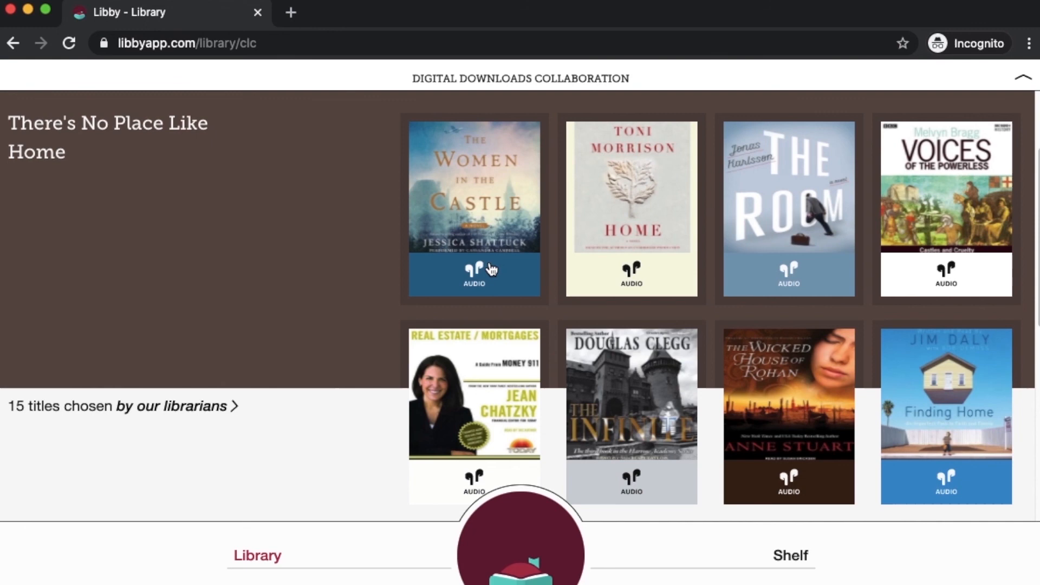
Step: Scroll past rows like Contemporary British Mystery & Thriller and Get Back to Your Roots, now audiobooks only
scroll(down, 3)
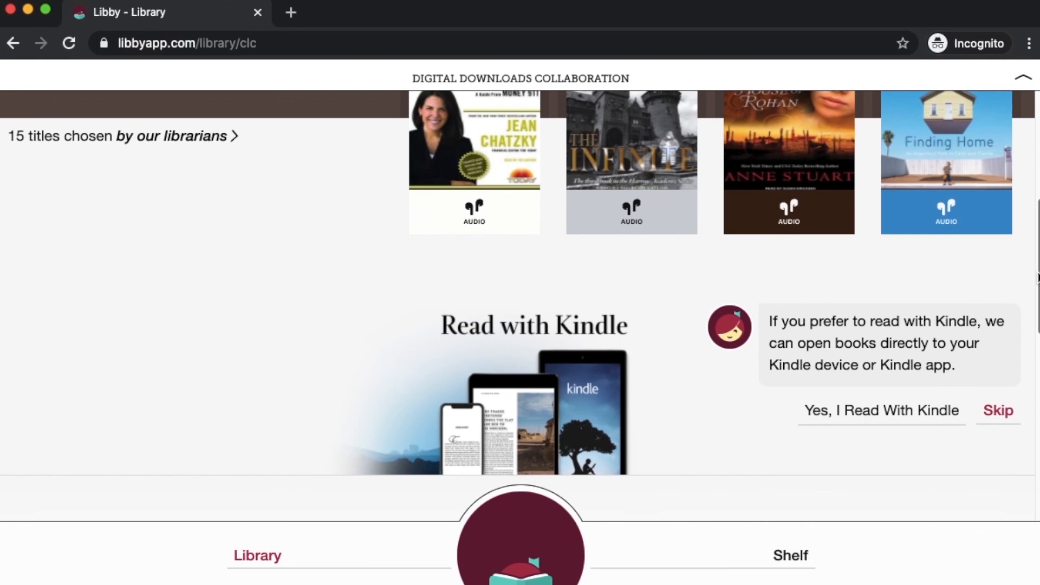
scroll(down, 3)
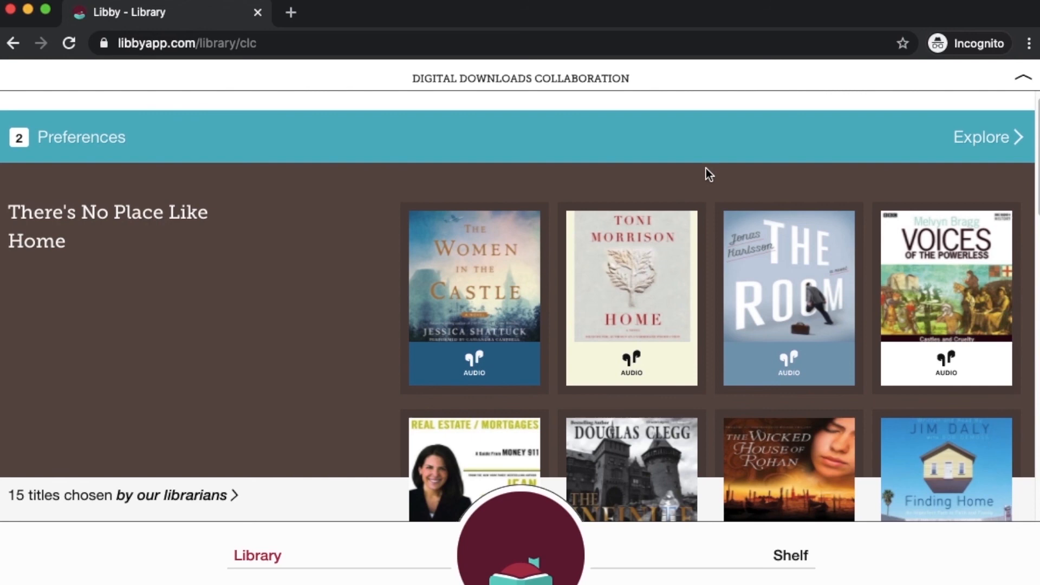
scroll(down, 3)
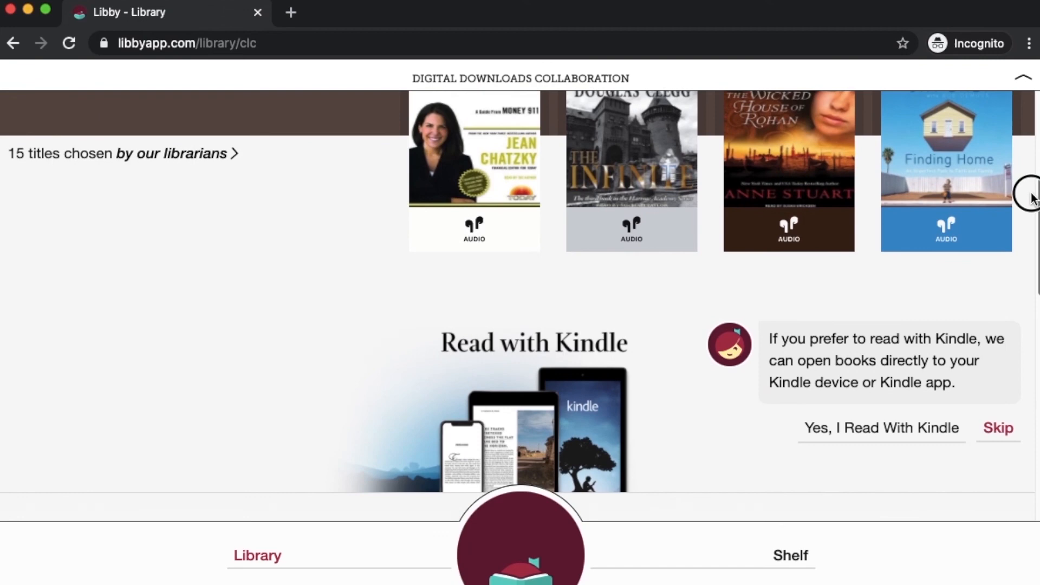
scroll(down, 3)
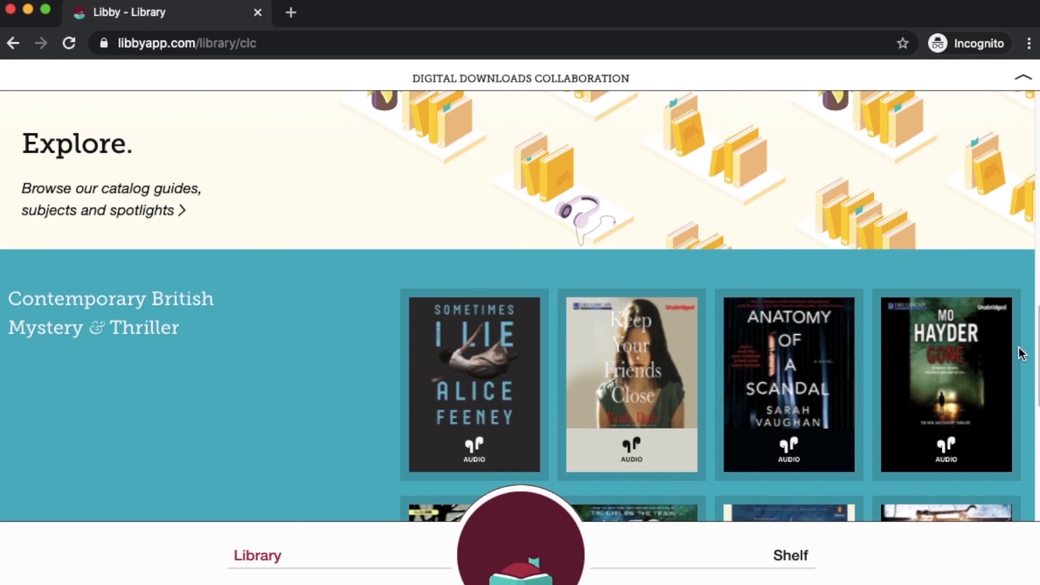
scroll(down, 3)
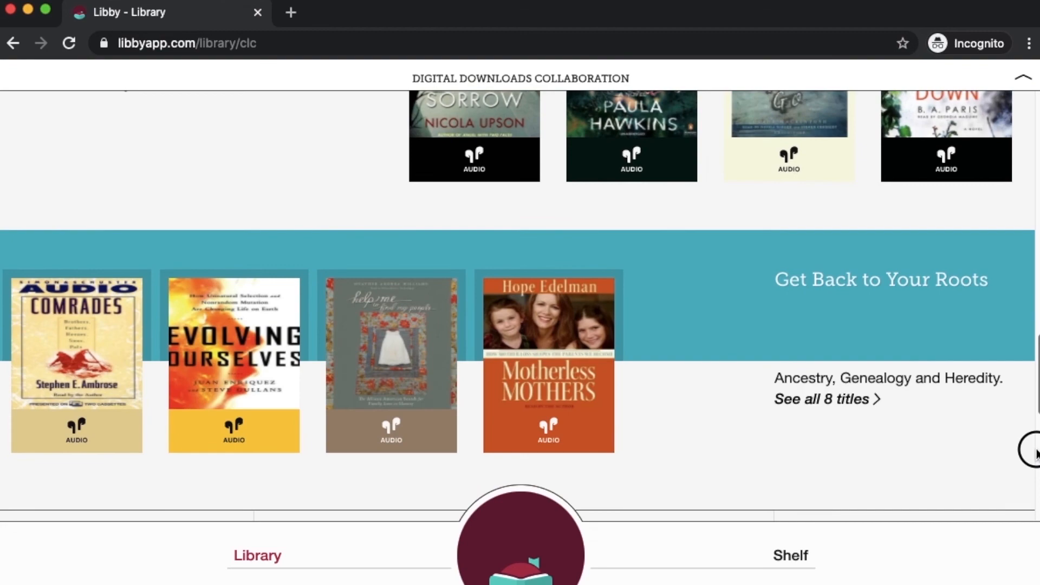